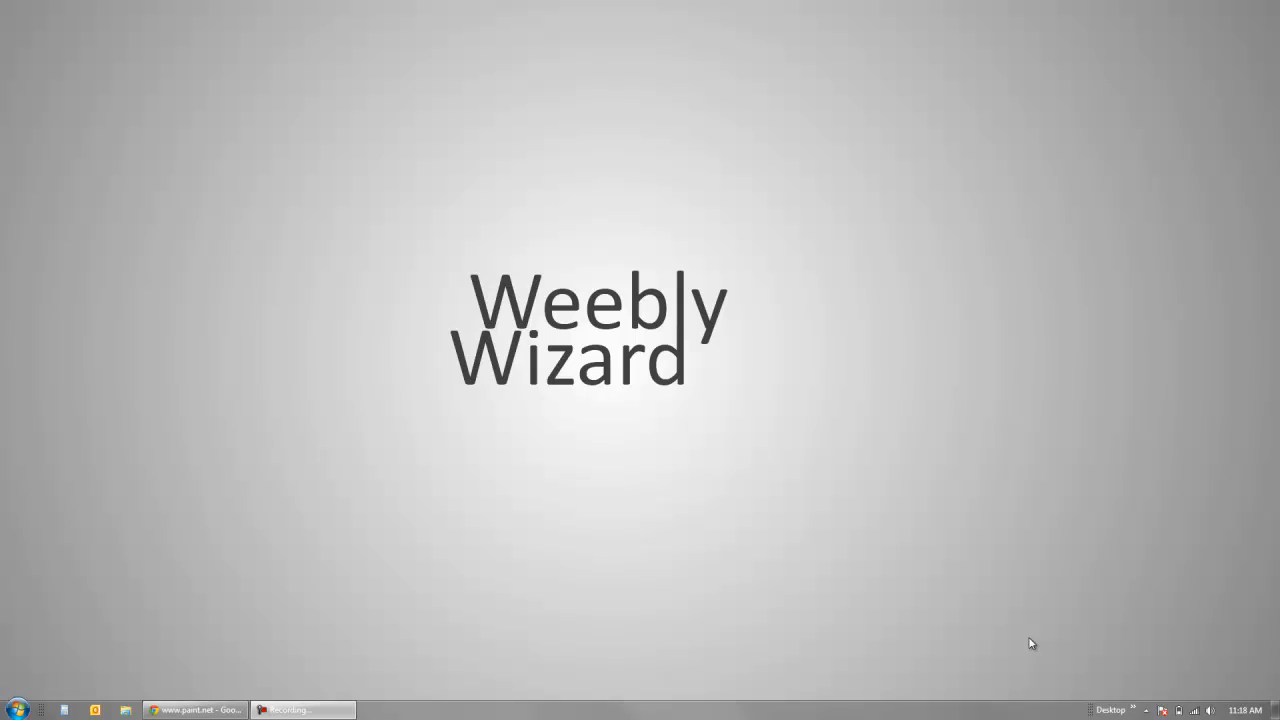
mouse_move(896, 564)
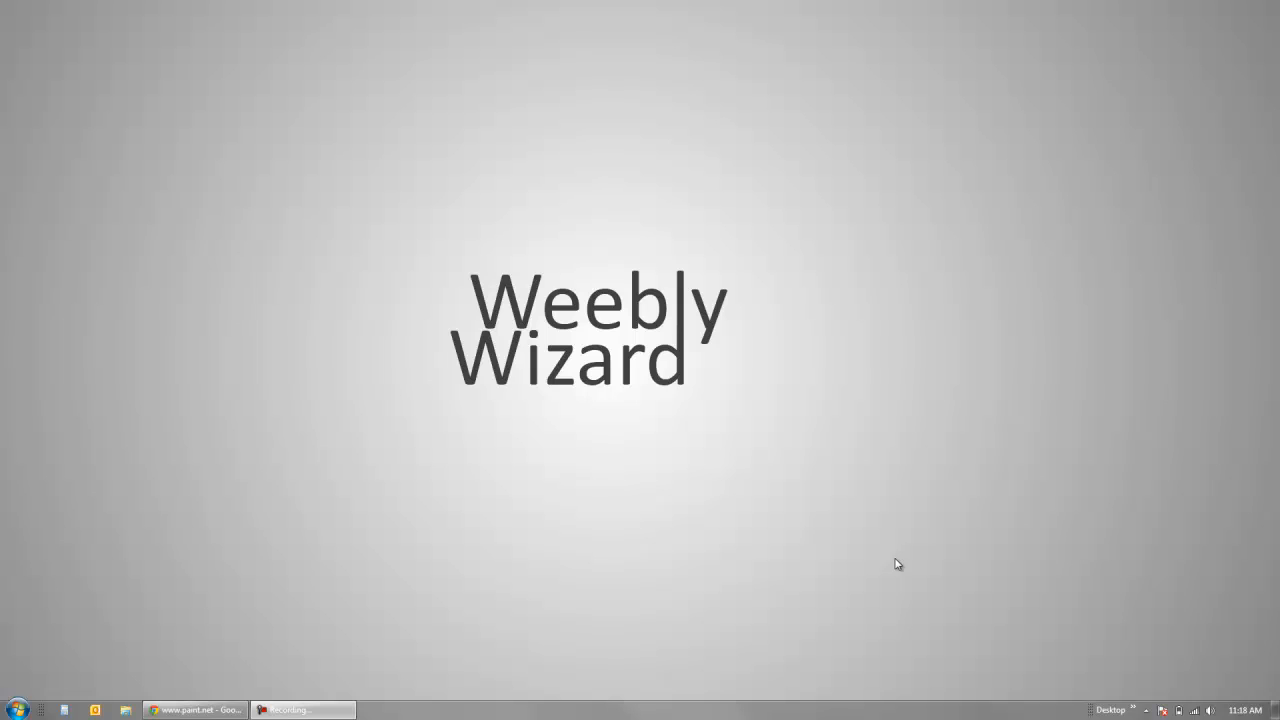
mouse_move(716, 476)
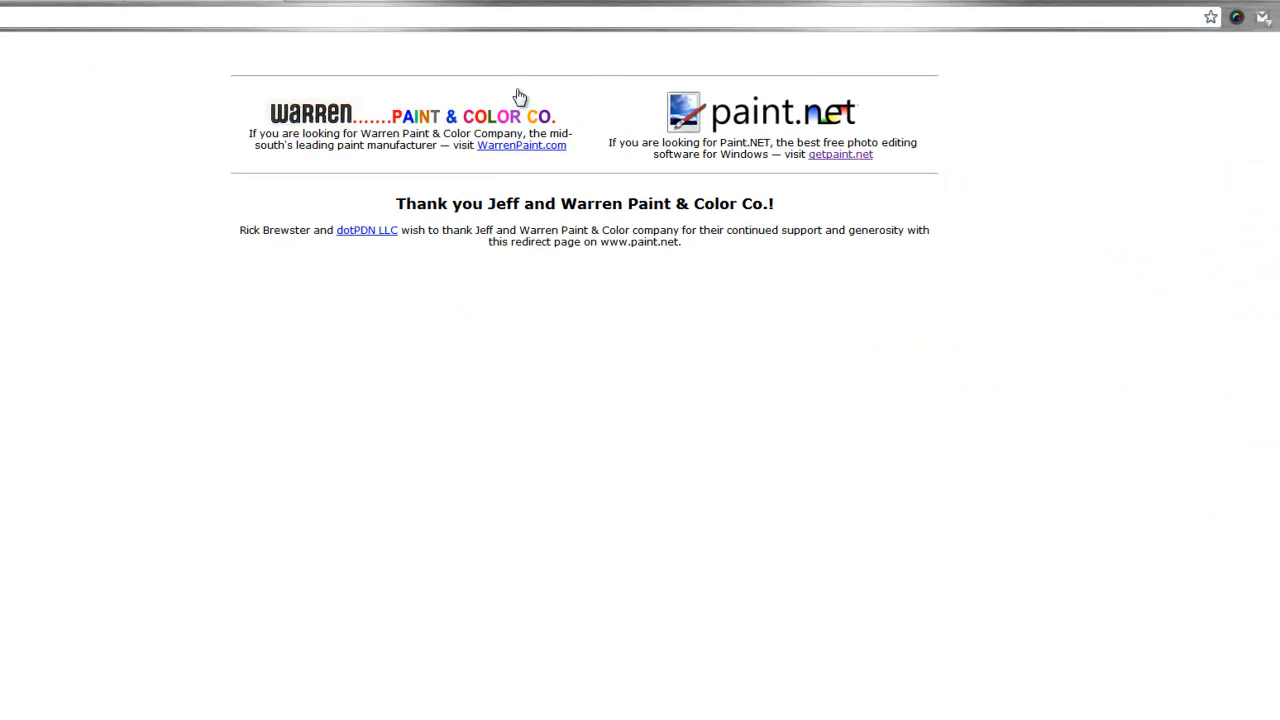
mouse_move(472, 124)
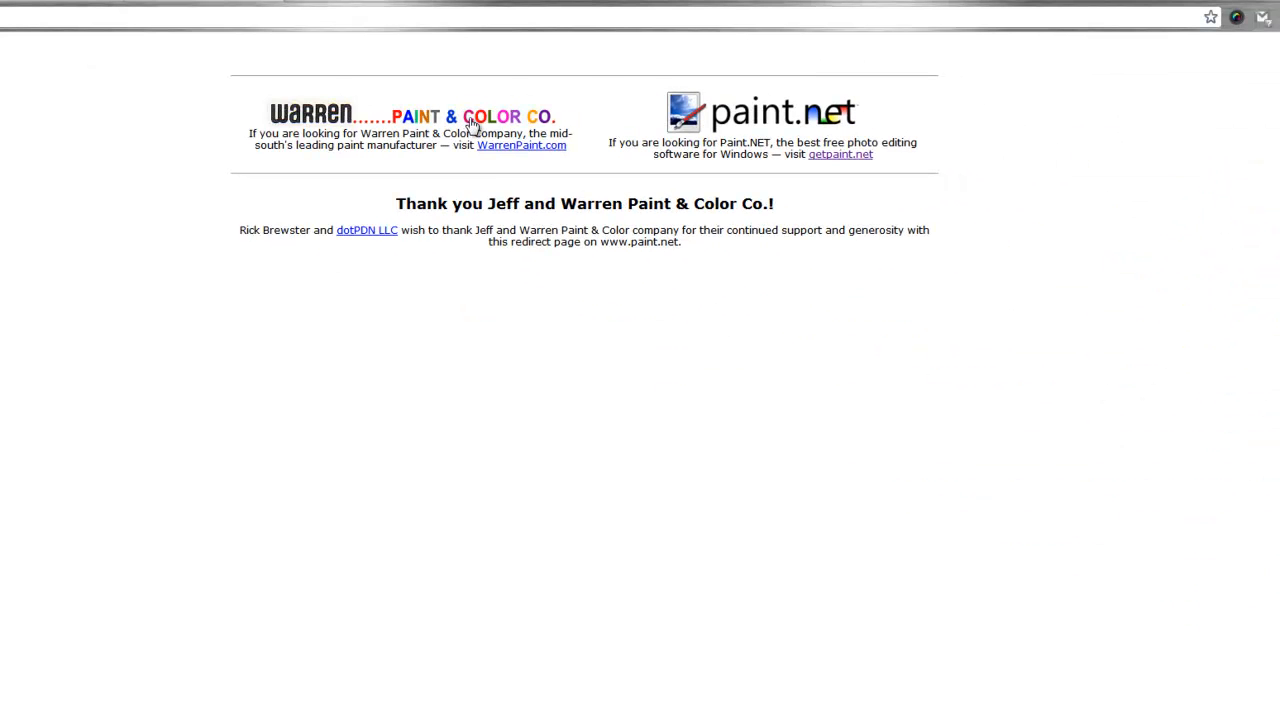
mouse_move(470, 94)
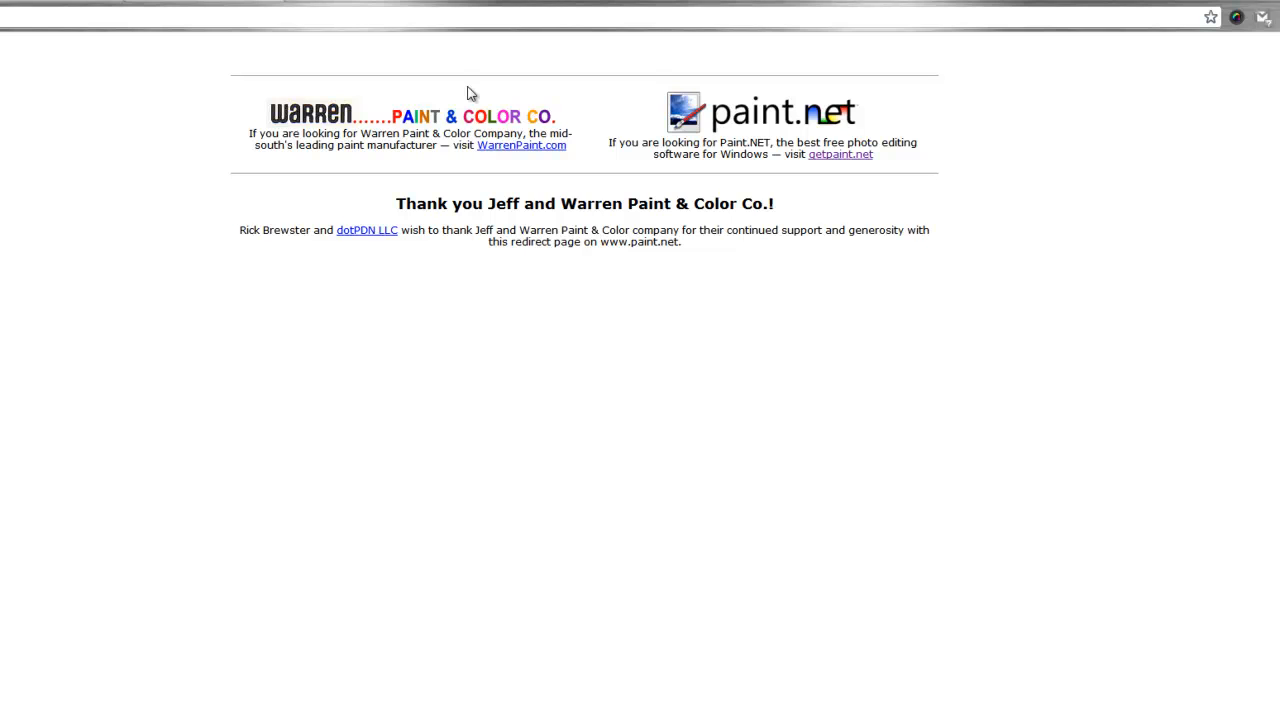
mouse_move(538, 84)
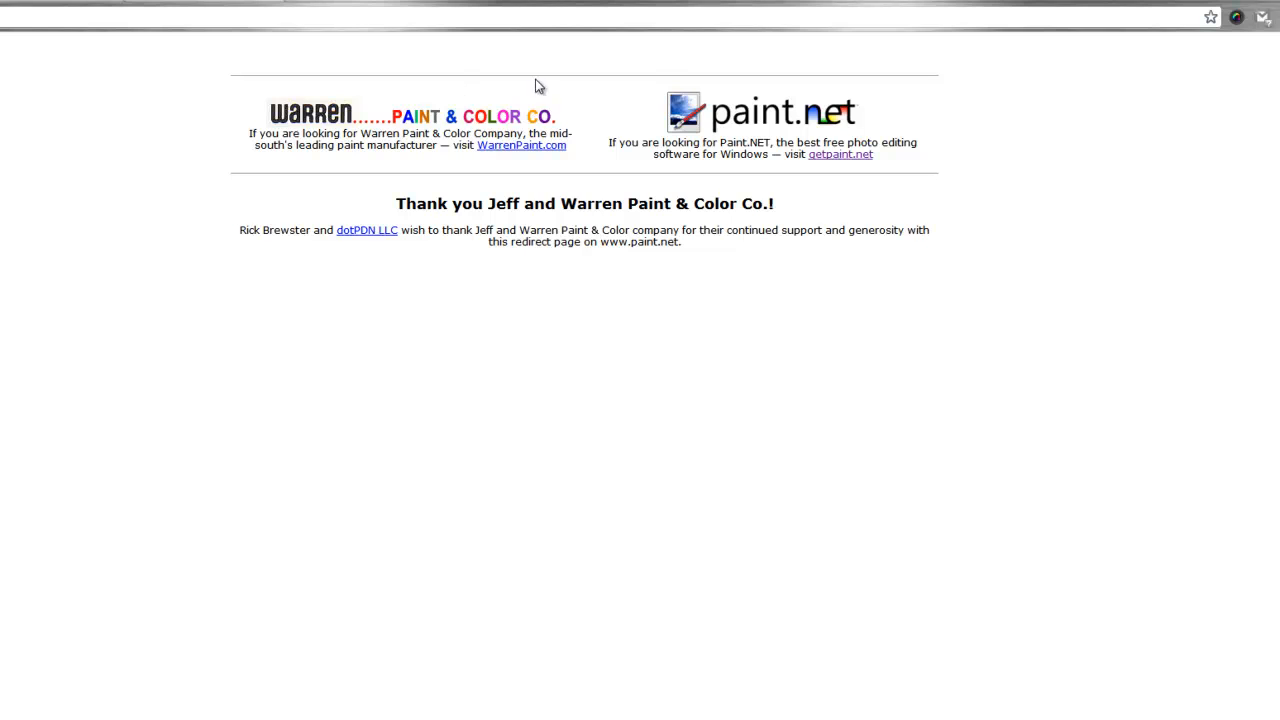
Step: Follow the getpaint.net link from the redirect page to the Paint.NET homepage
left_click(840, 154)
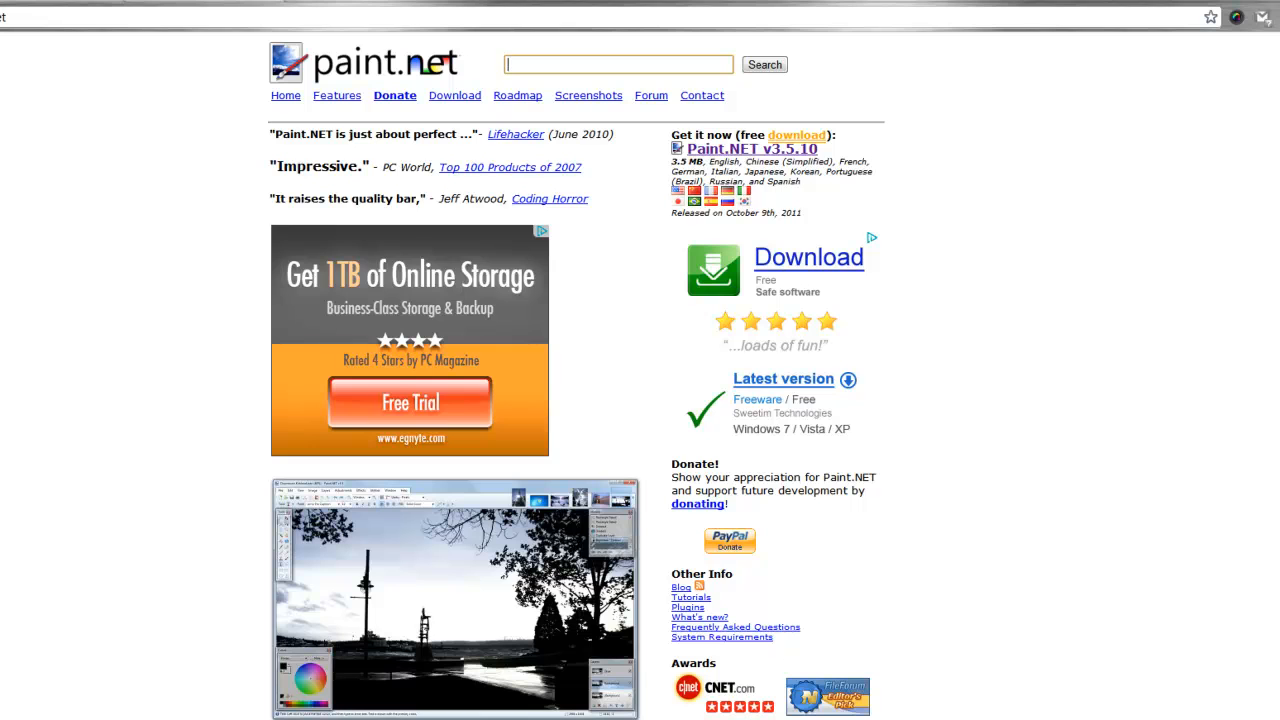
mouse_move(460, 182)
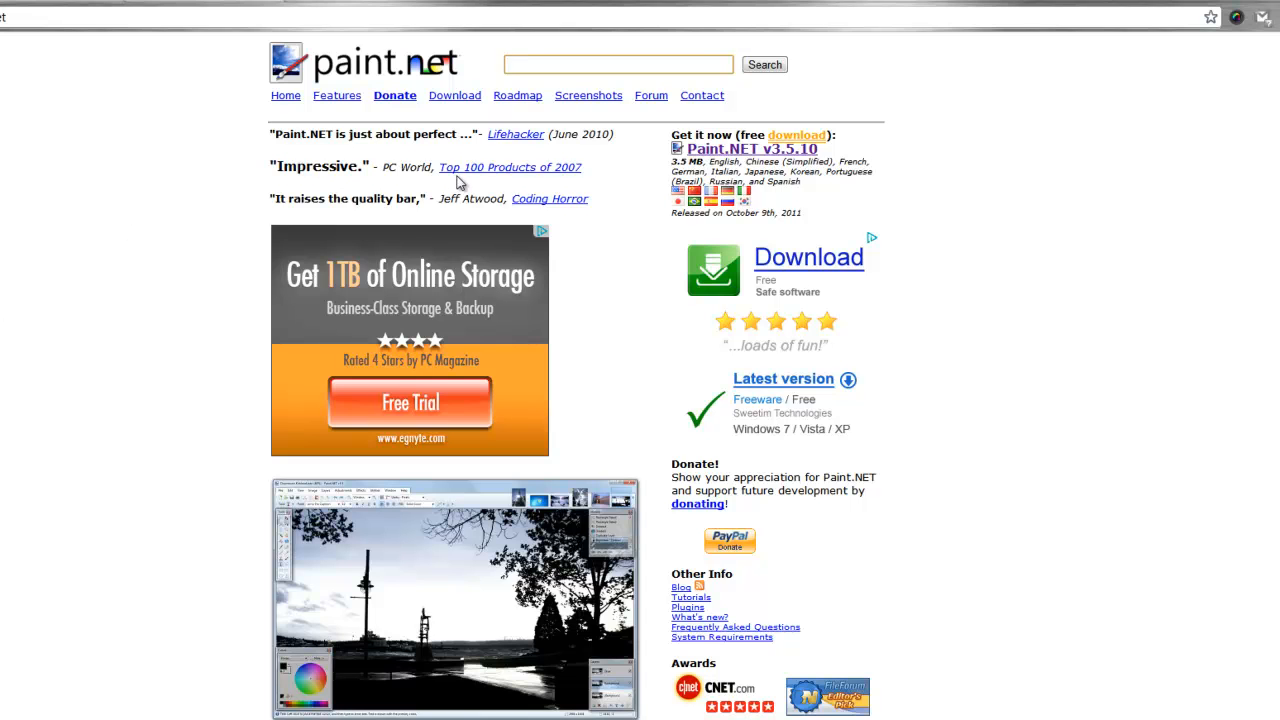
mouse_move(710, 156)
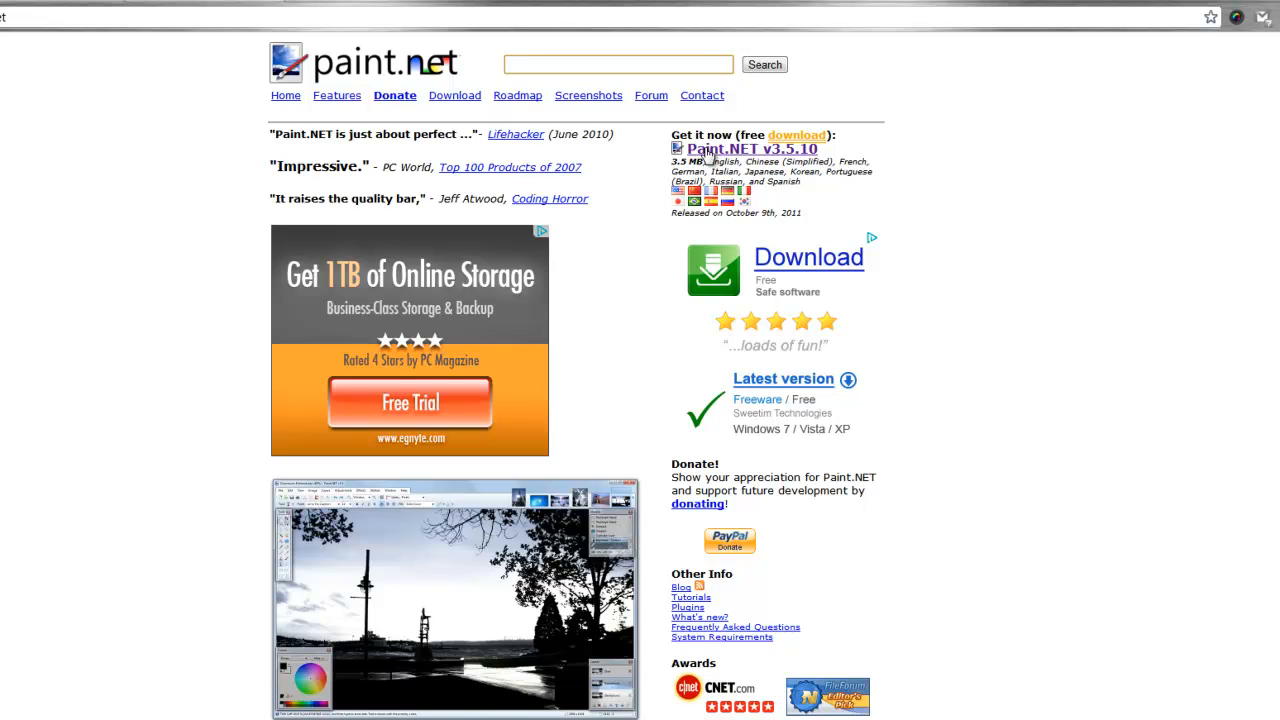
Step: Reach the Paint.NET v3.5.10 download page, dismissing the iPhone AutoPlay popup, and look it over
left_click(720, 636)
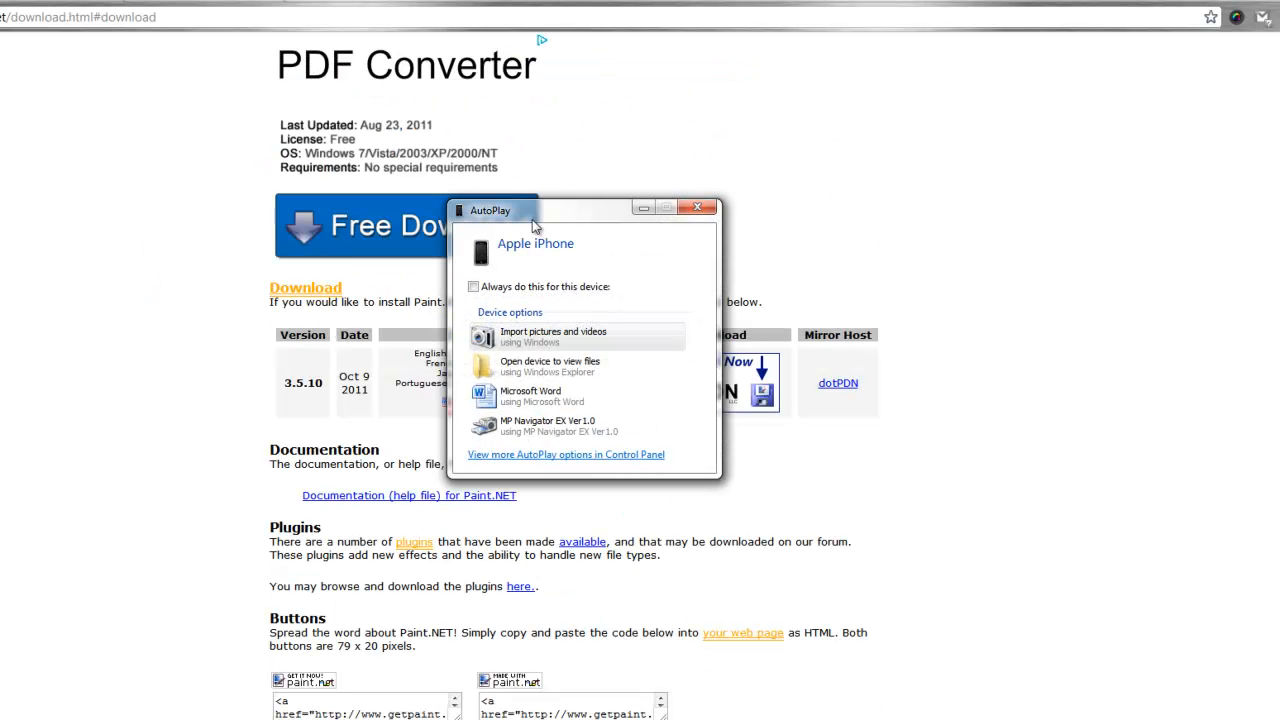
left_click(696, 208)
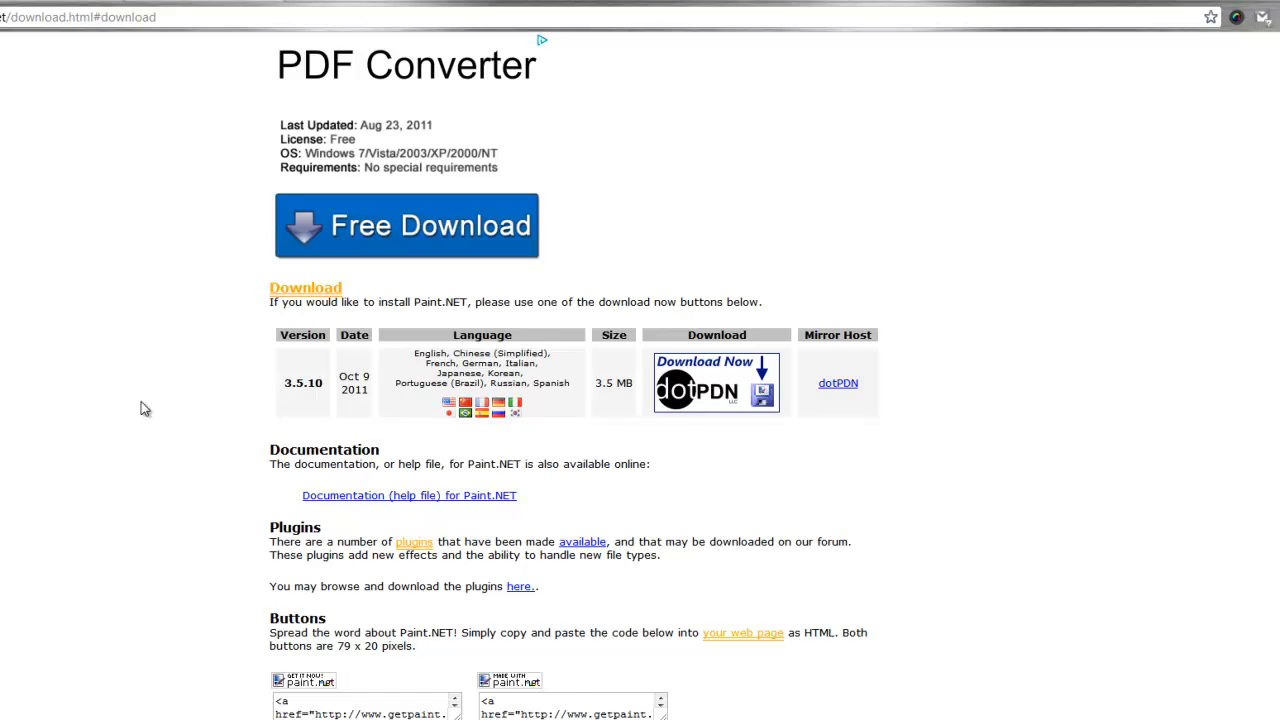
scroll("down", 3)
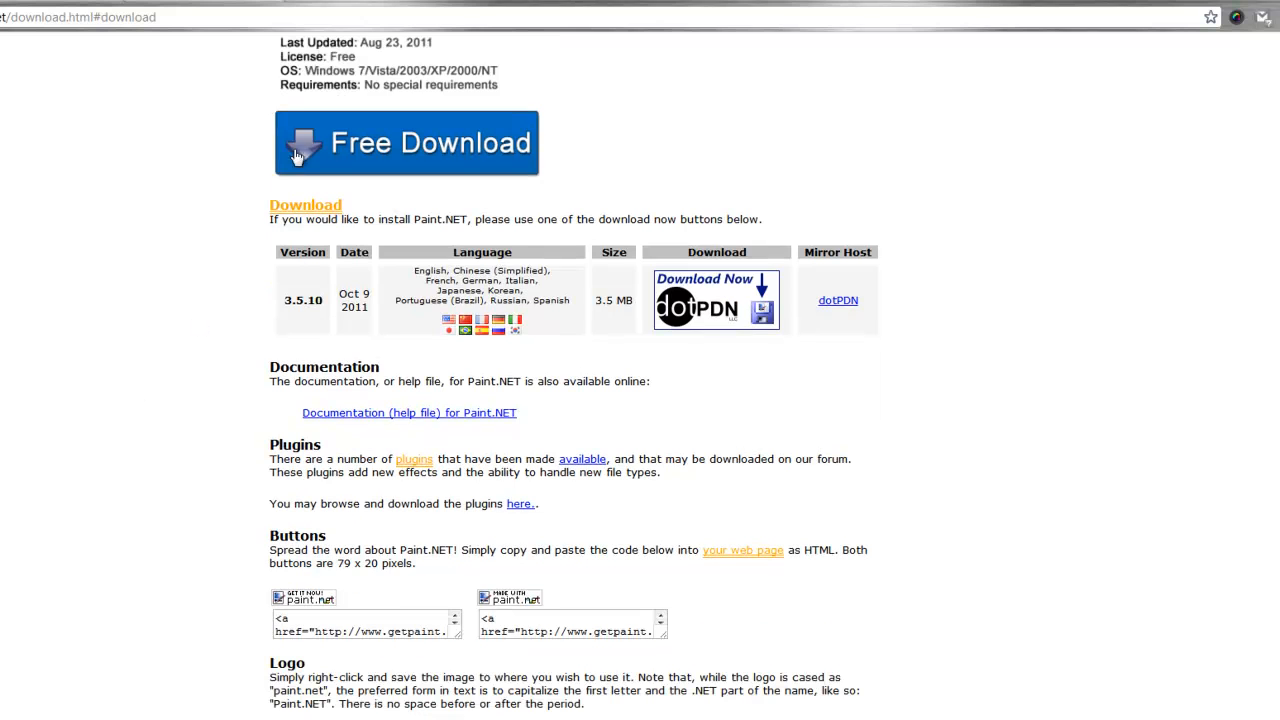
mouse_move(284, 180)
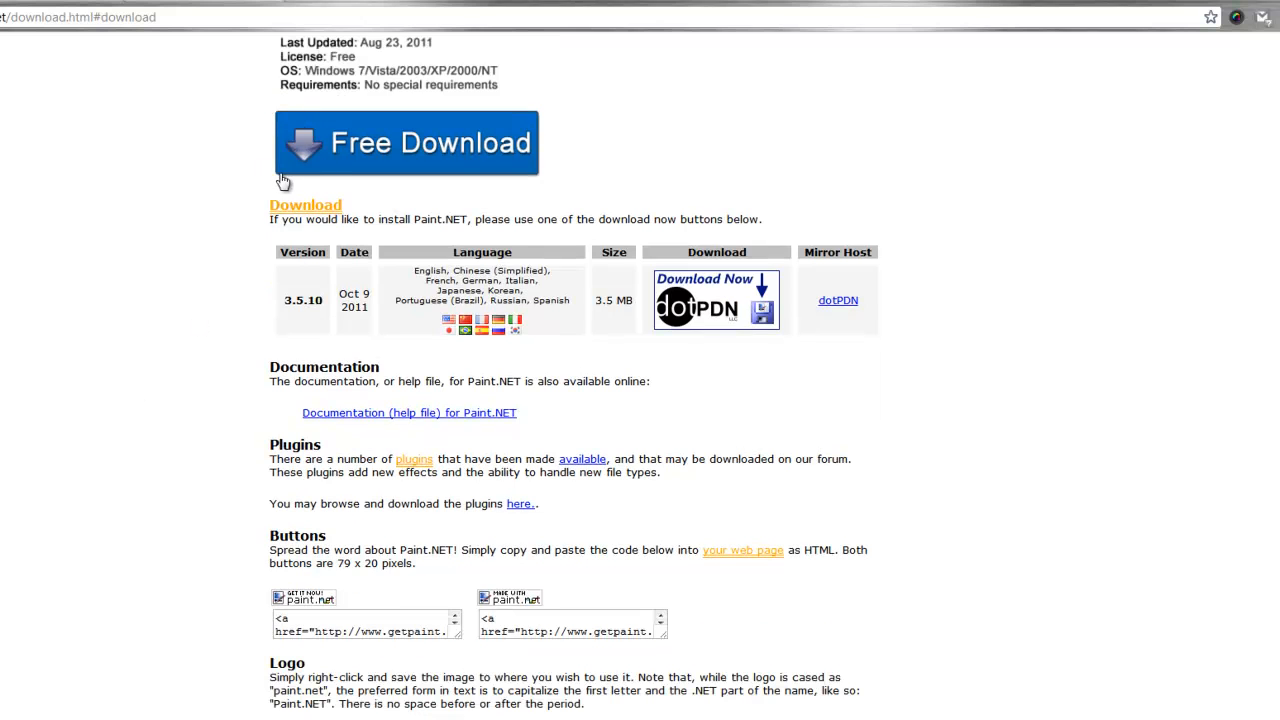
mouse_move(232, 152)
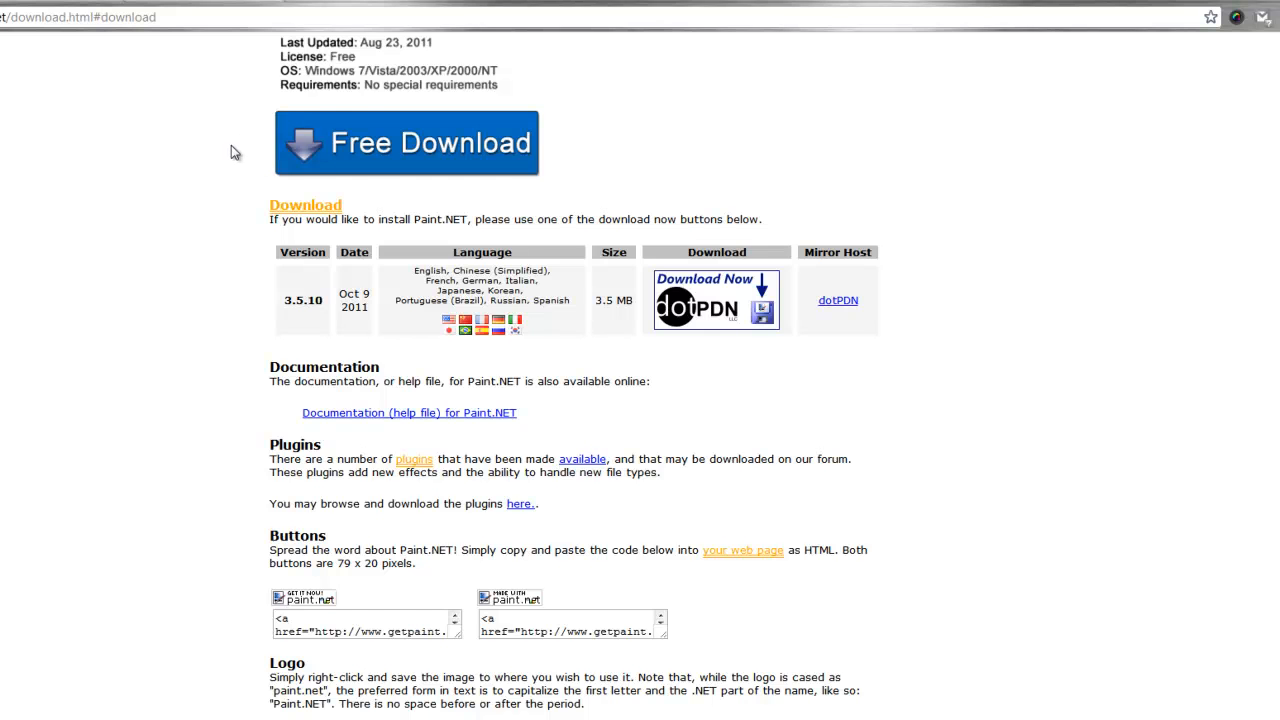
scroll("up", 3)
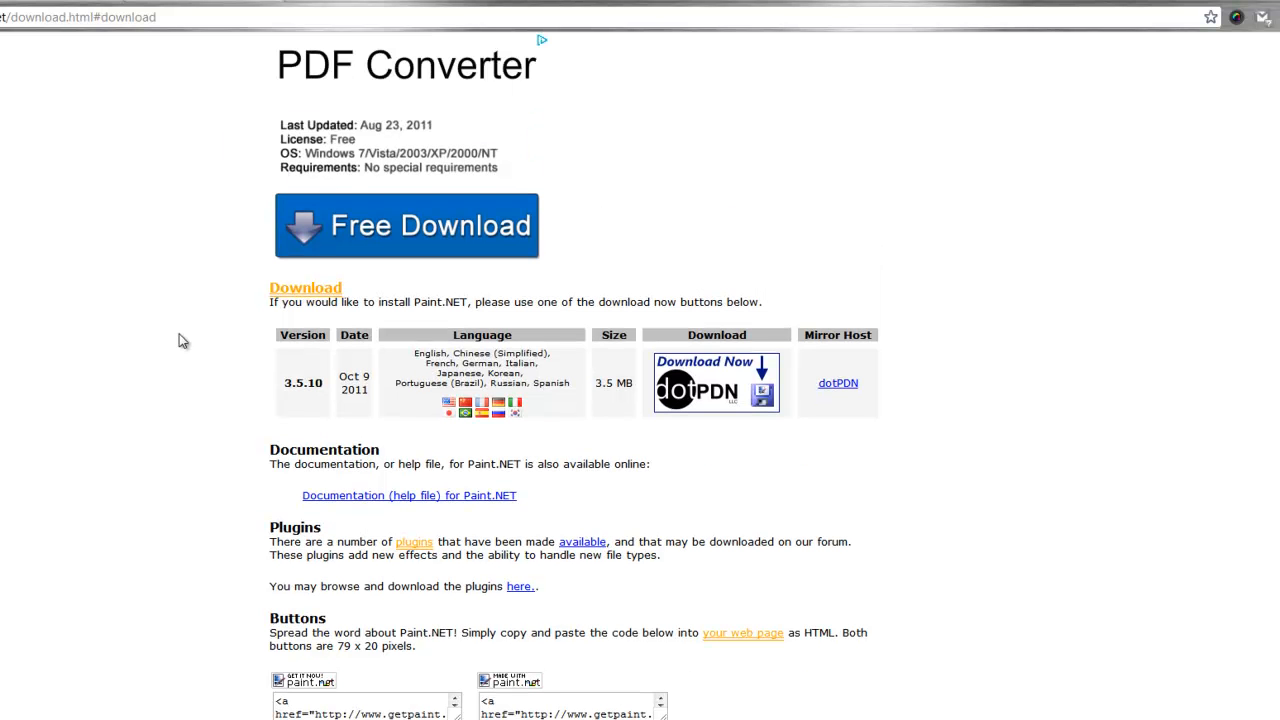
mouse_move(216, 392)
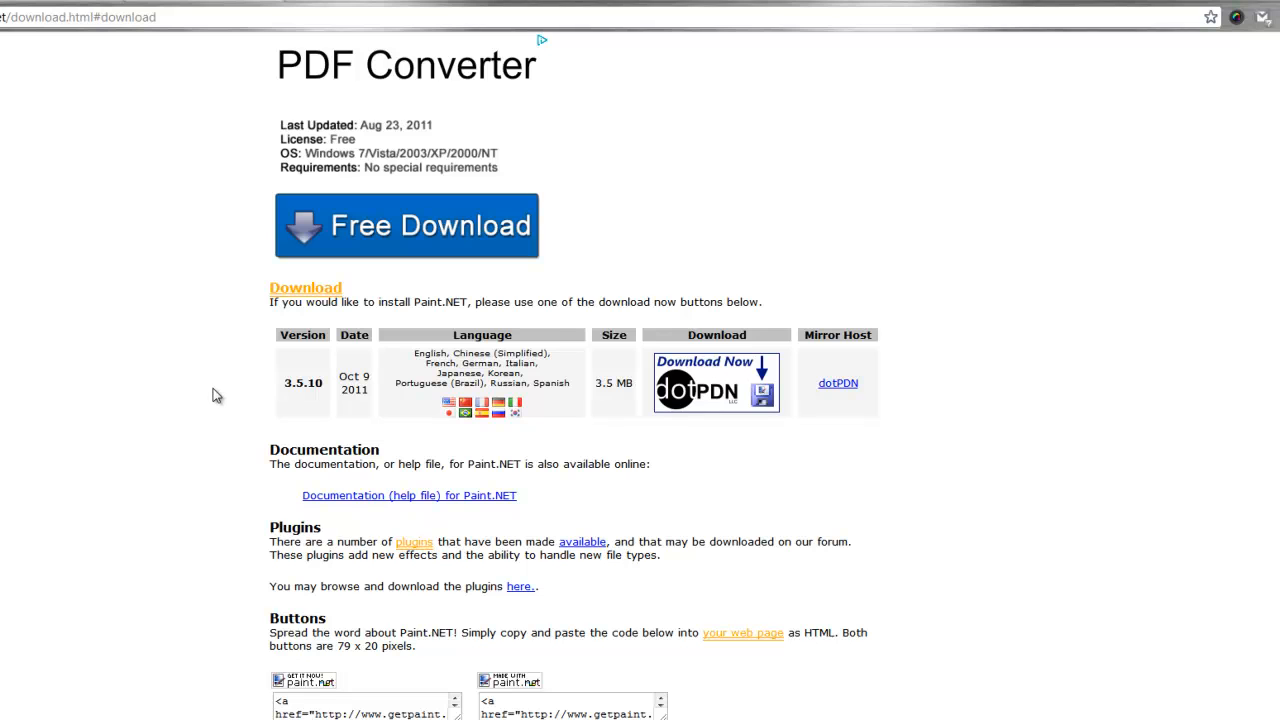
mouse_move(228, 356)
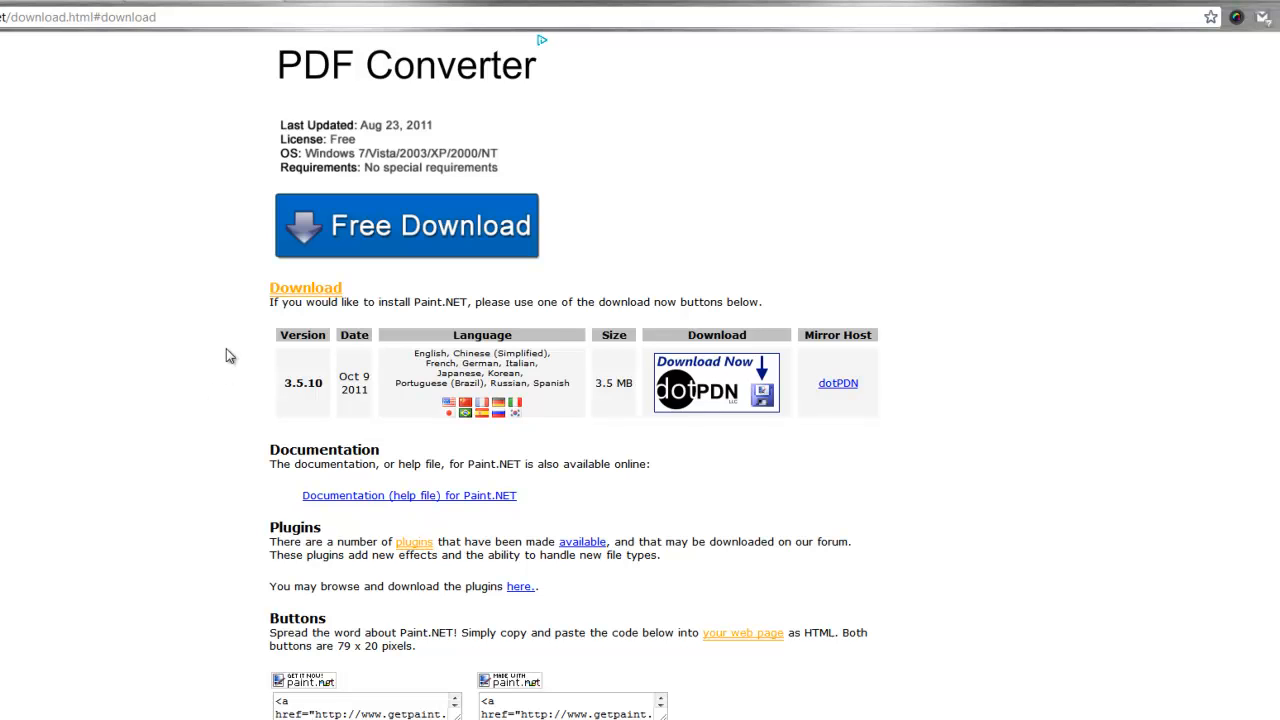
mouse_move(836, 384)
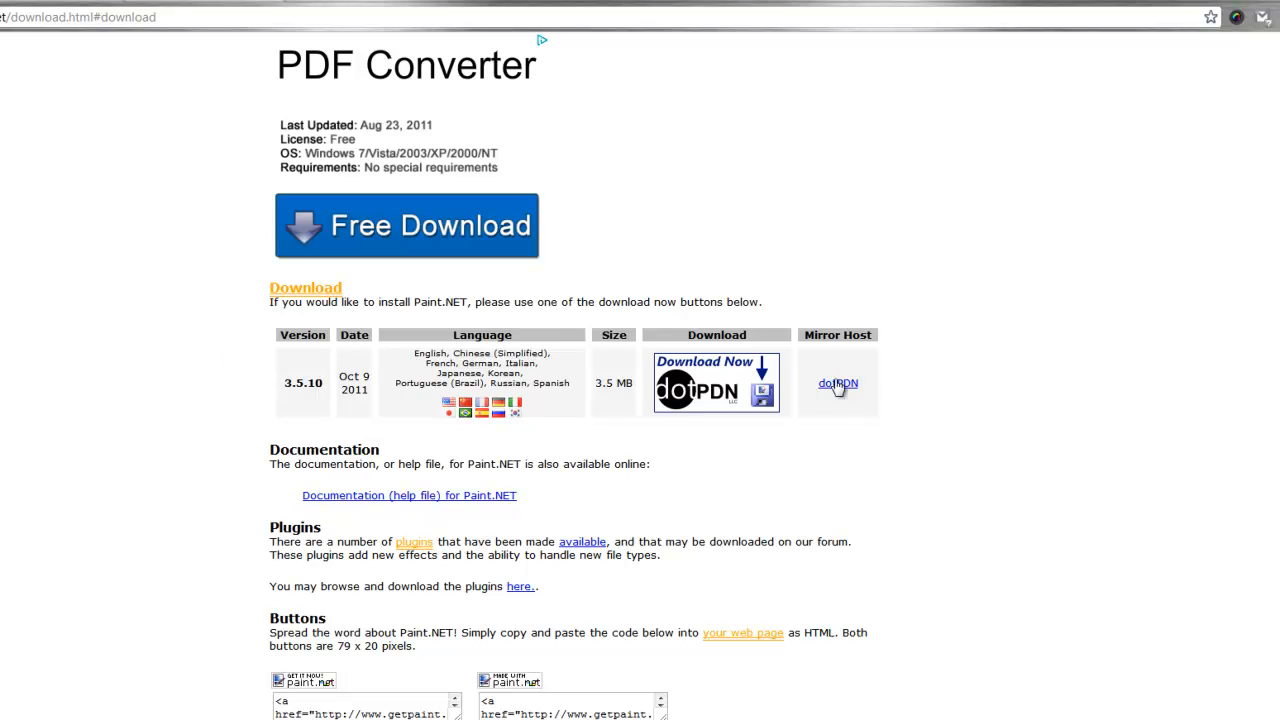
mouse_move(712, 370)
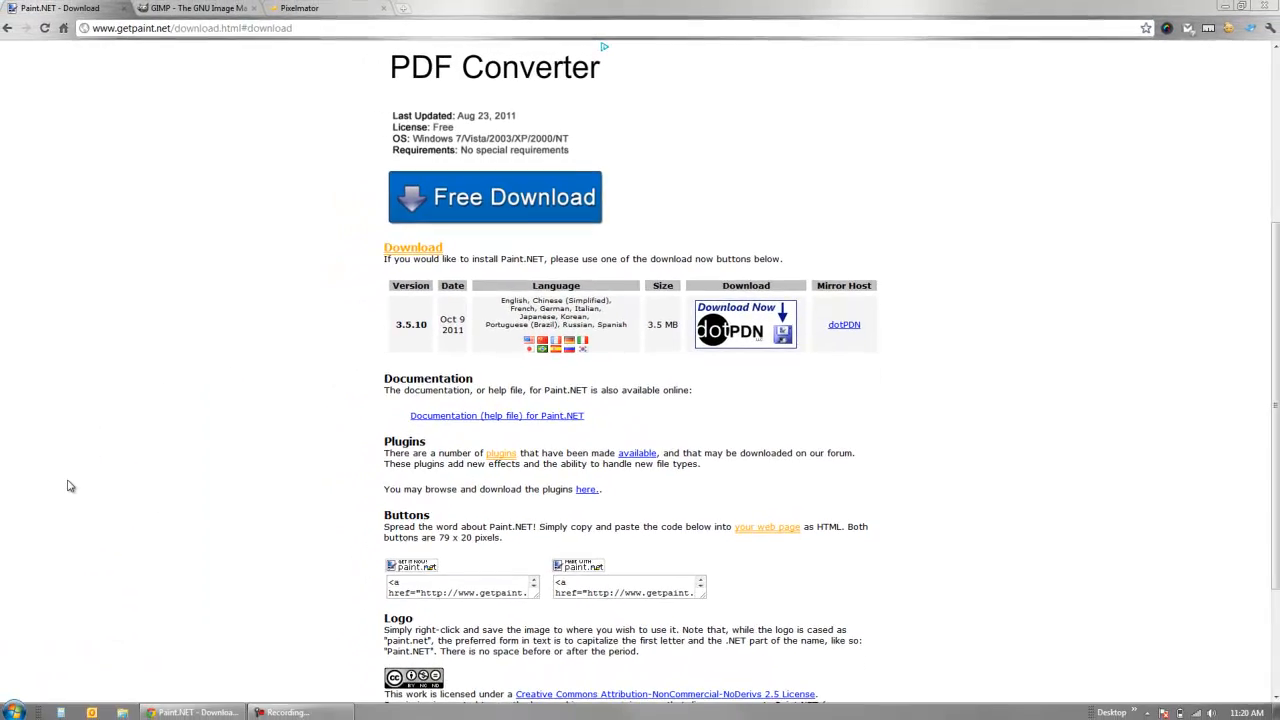
Step: Switch to the Paint.NET window and reposition the floating History panel
left_click(410, 710)
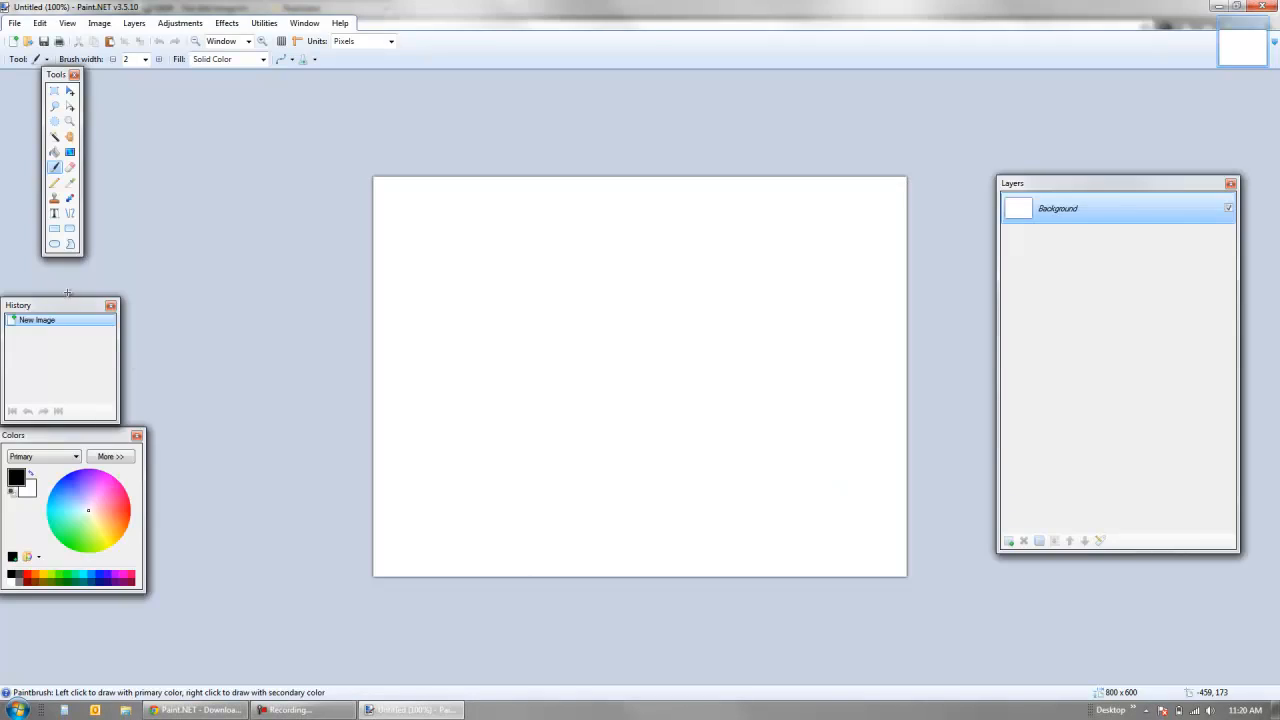
left_click_drag(60, 304, 84, 292)
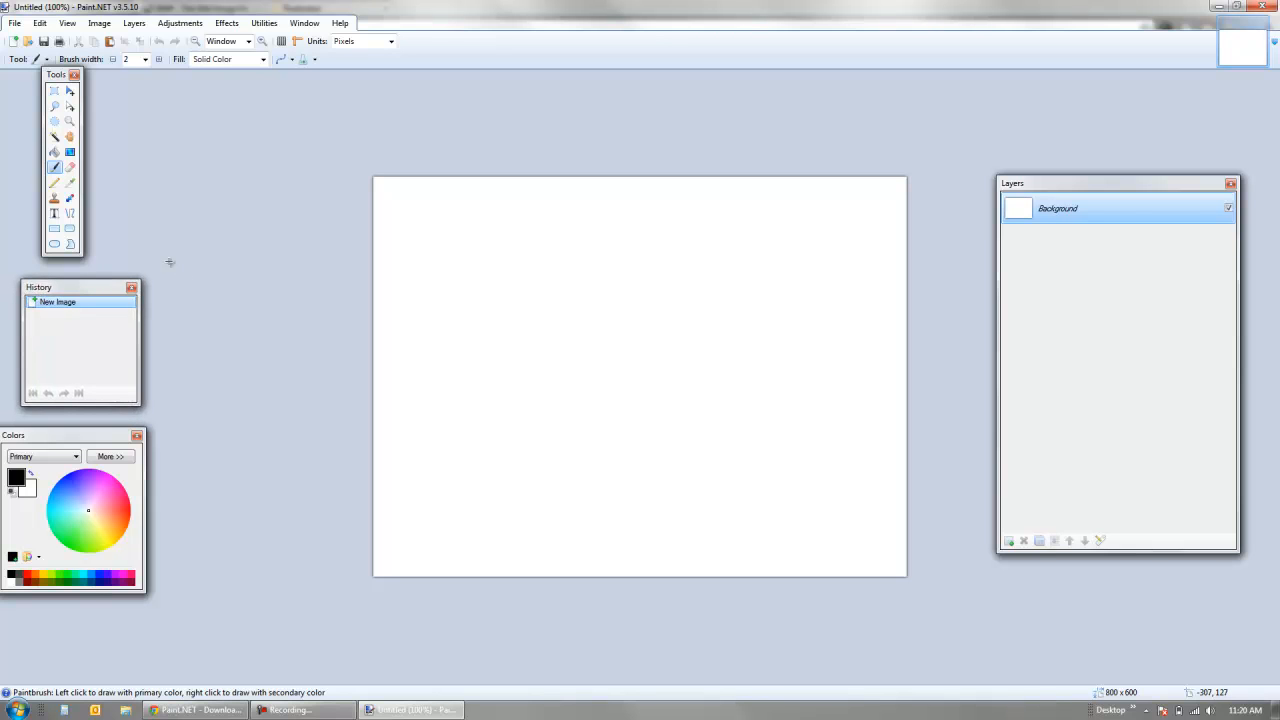
mouse_move(28, 40)
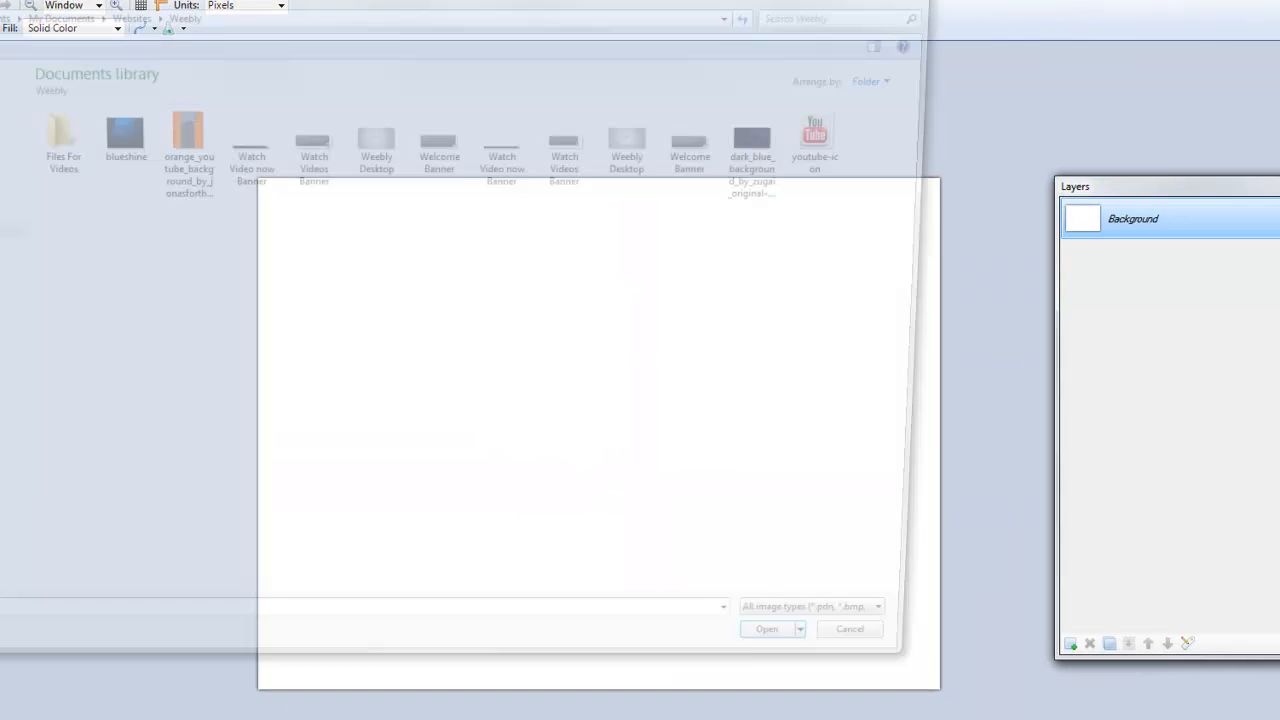
Step: Load the Skype logo PNG from the Open dialog into Paint.NET
double_click(64, 136)
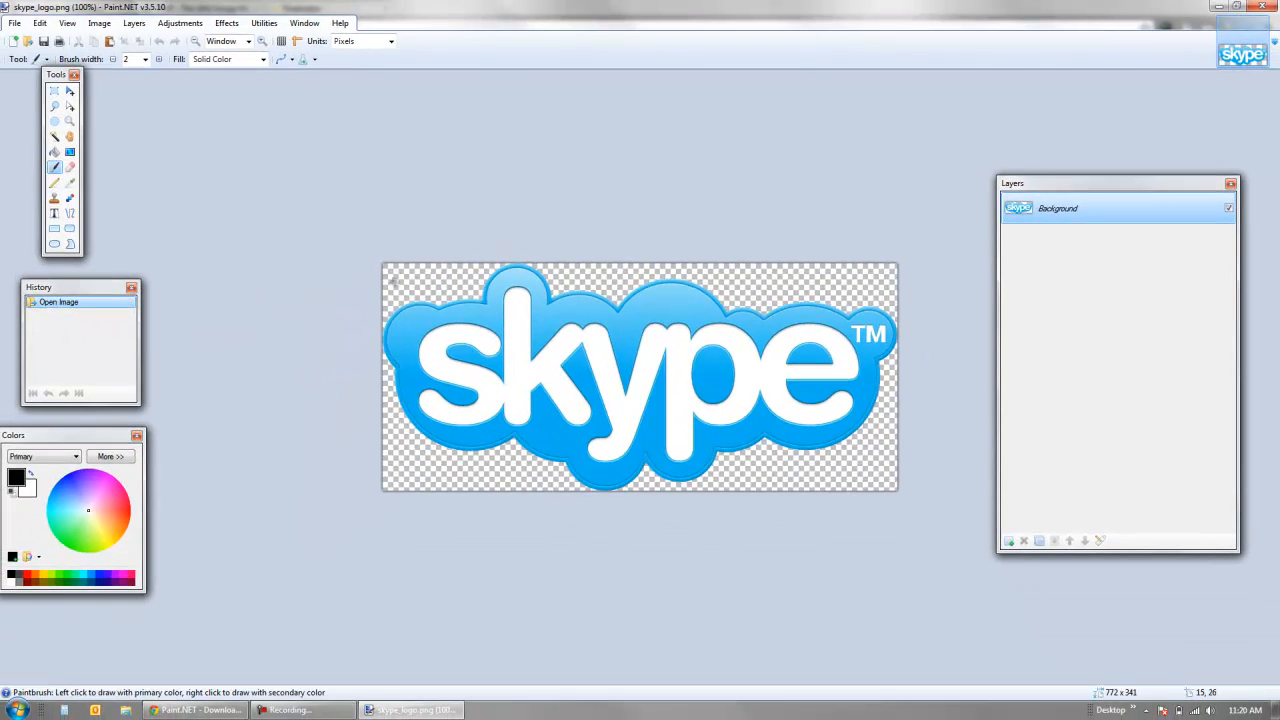
mouse_move(604, 276)
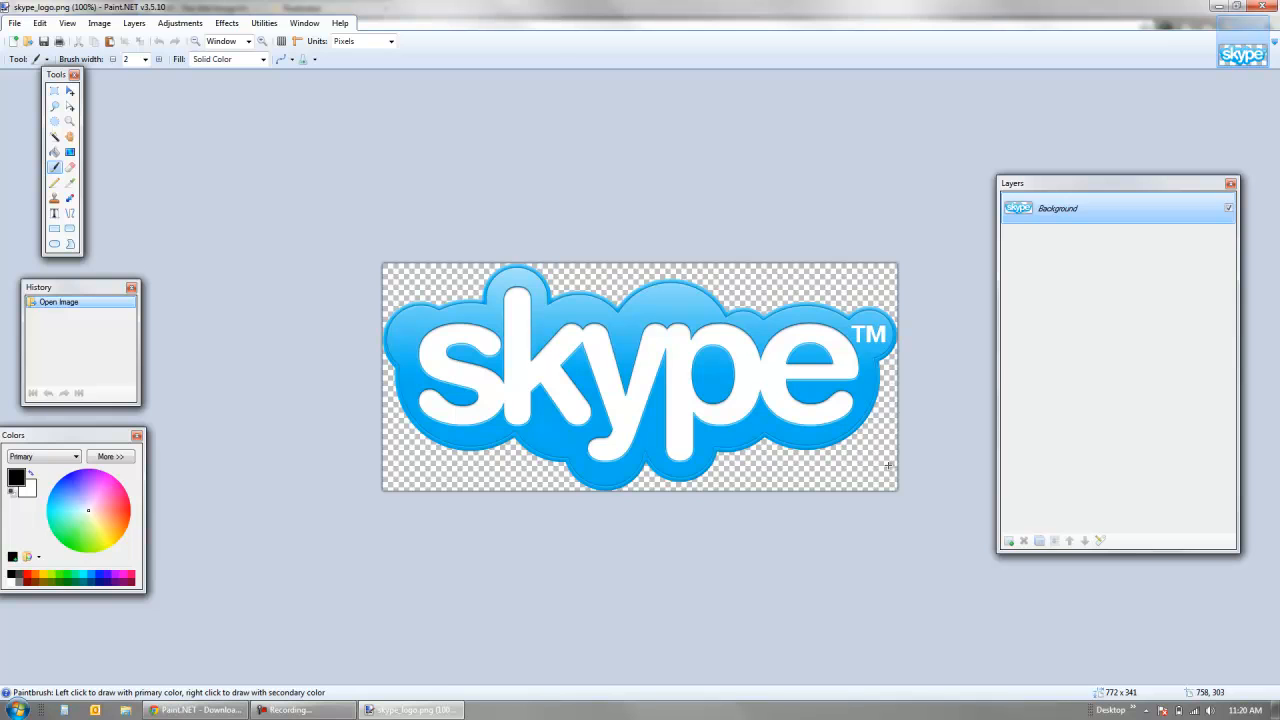
mouse_move(998, 280)
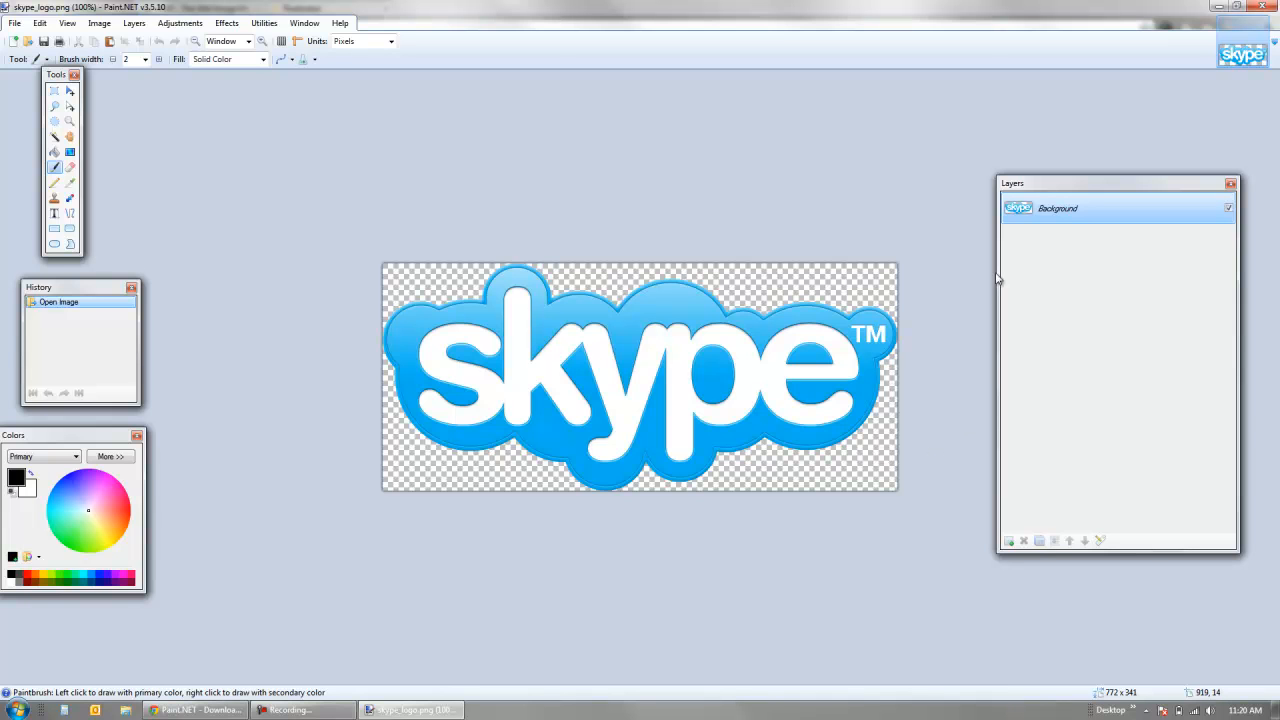
mouse_move(1012, 508)
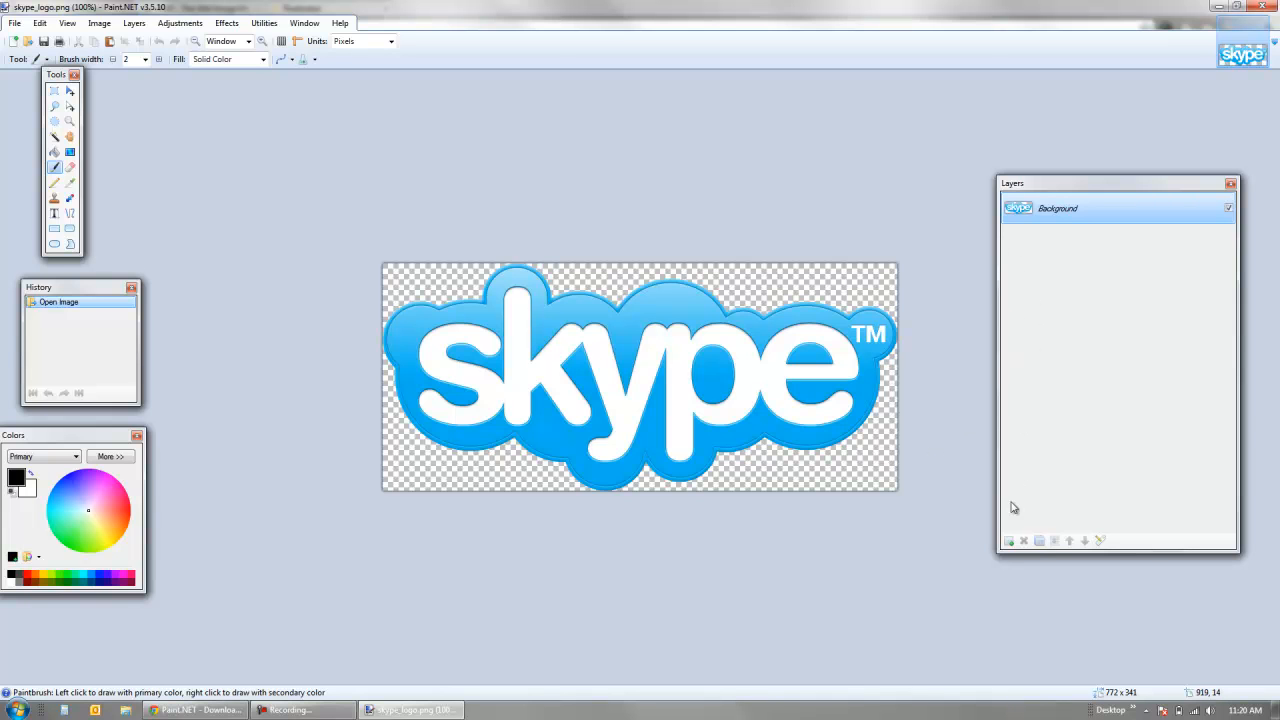
Step: Add a new transparent Layer 2 and move it beneath the Skype logo Background layer
left_click(1008, 540)
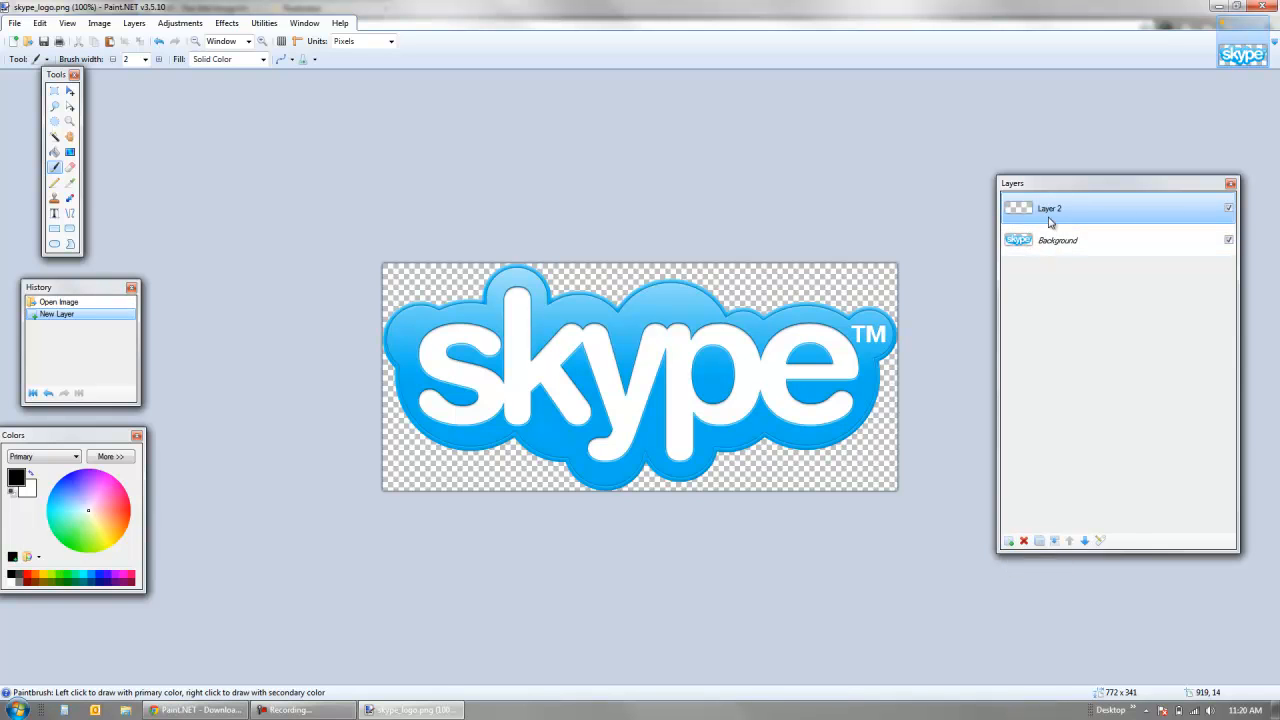
left_click(1084, 540)
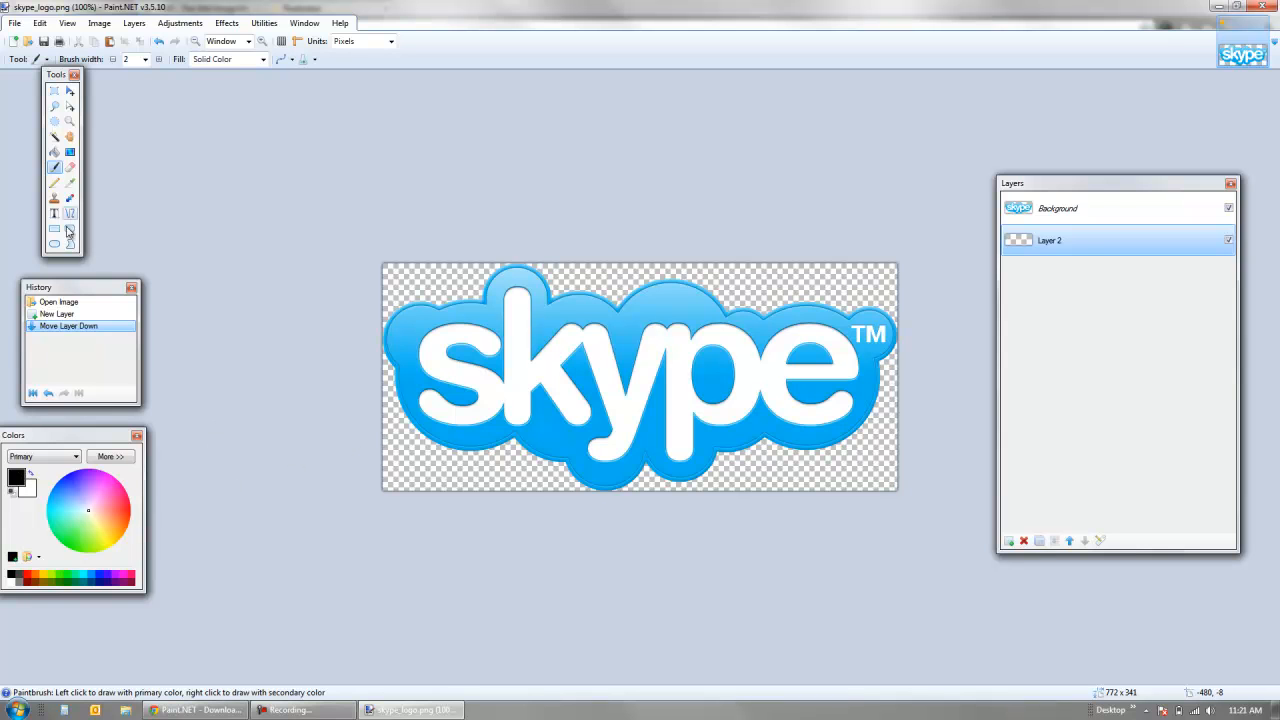
left_click(54, 152)
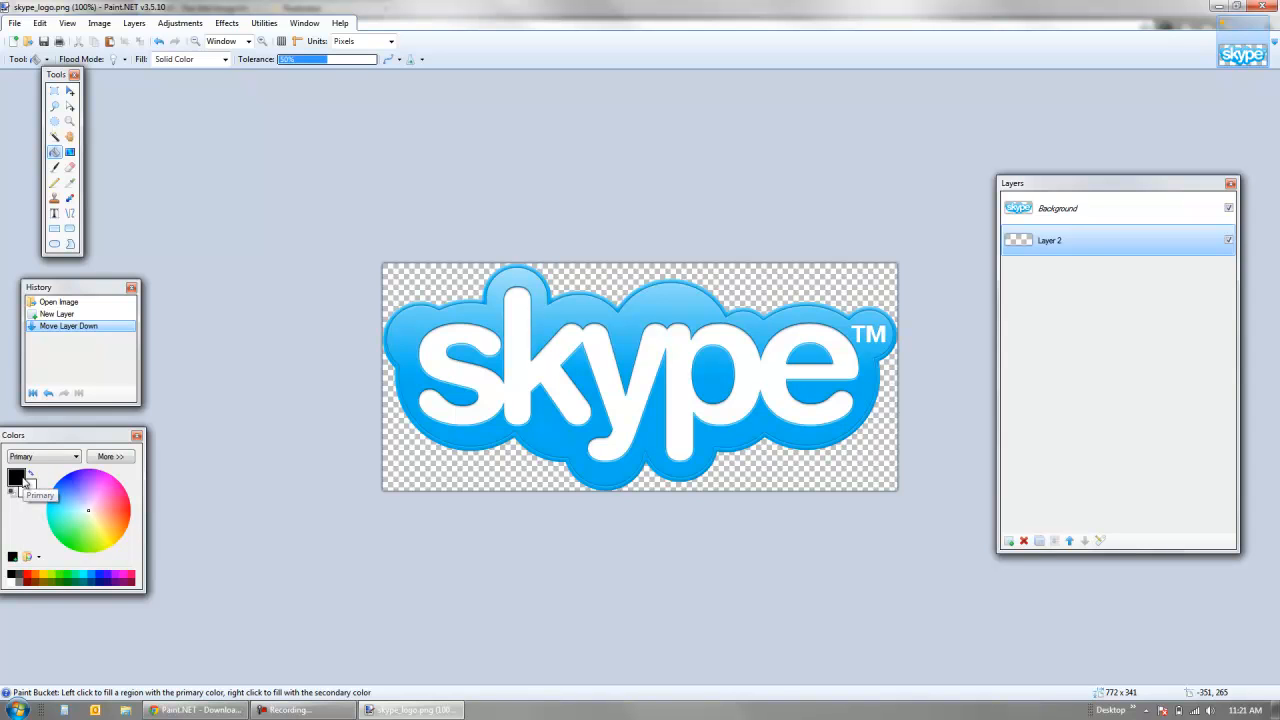
mouse_move(56, 152)
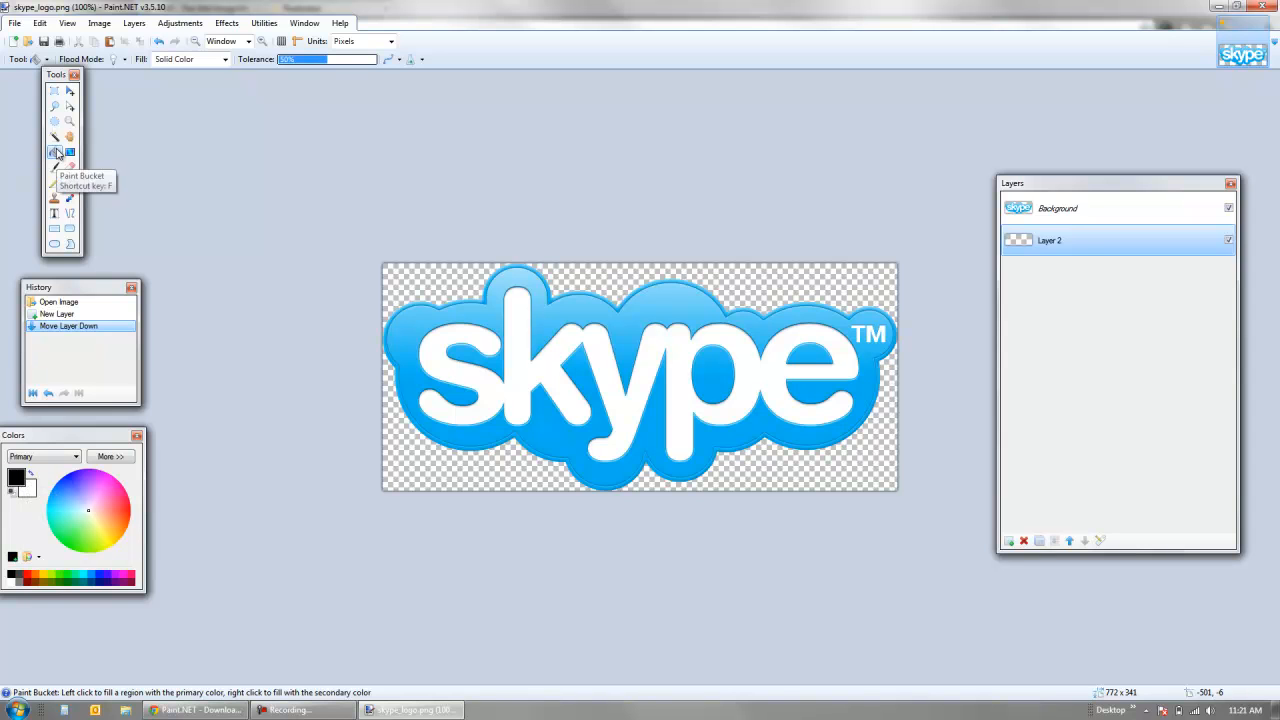
Step: Fill Layer 2 with solid black using the Paint Bucket
left_click(396, 280)
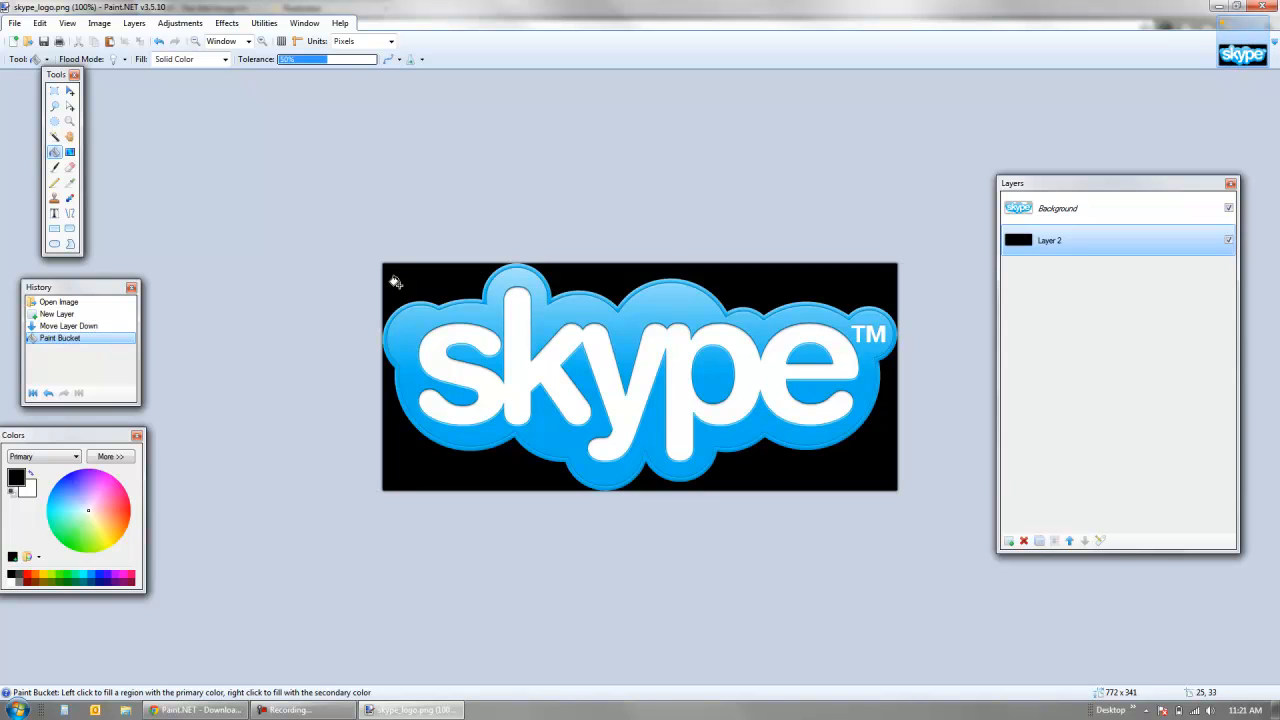
mouse_move(296, 236)
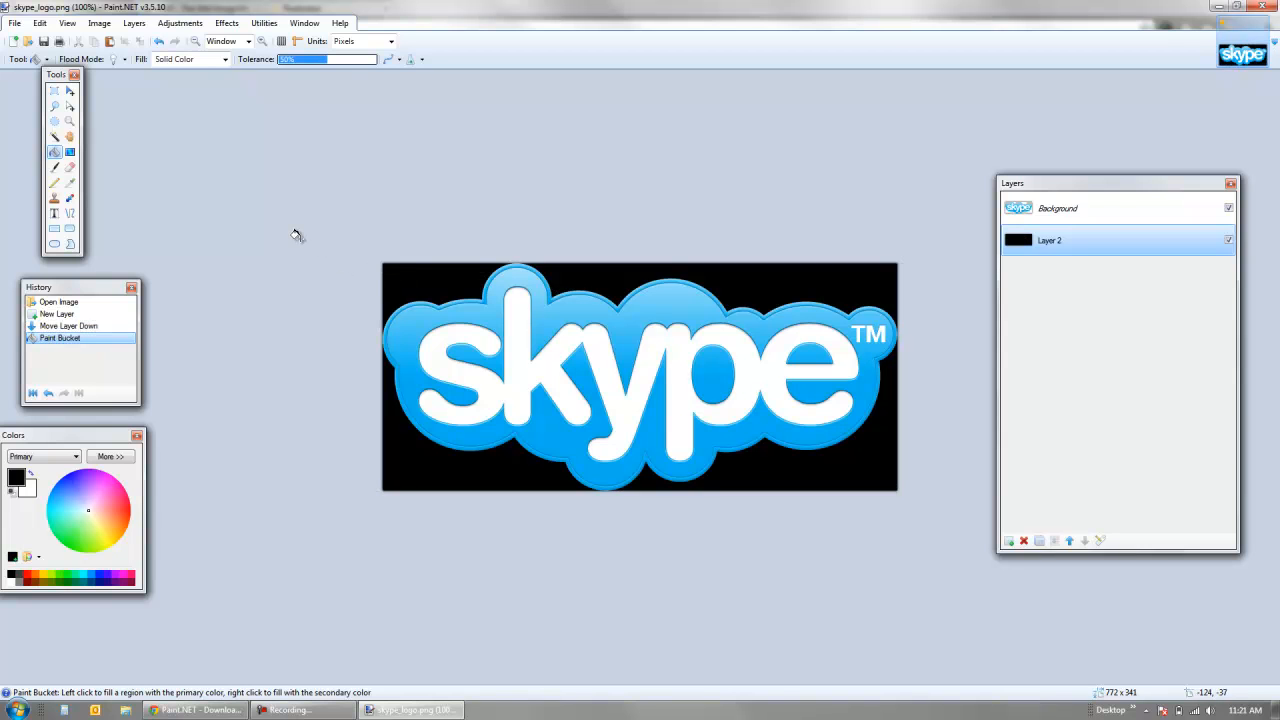
mouse_move(82, 150)
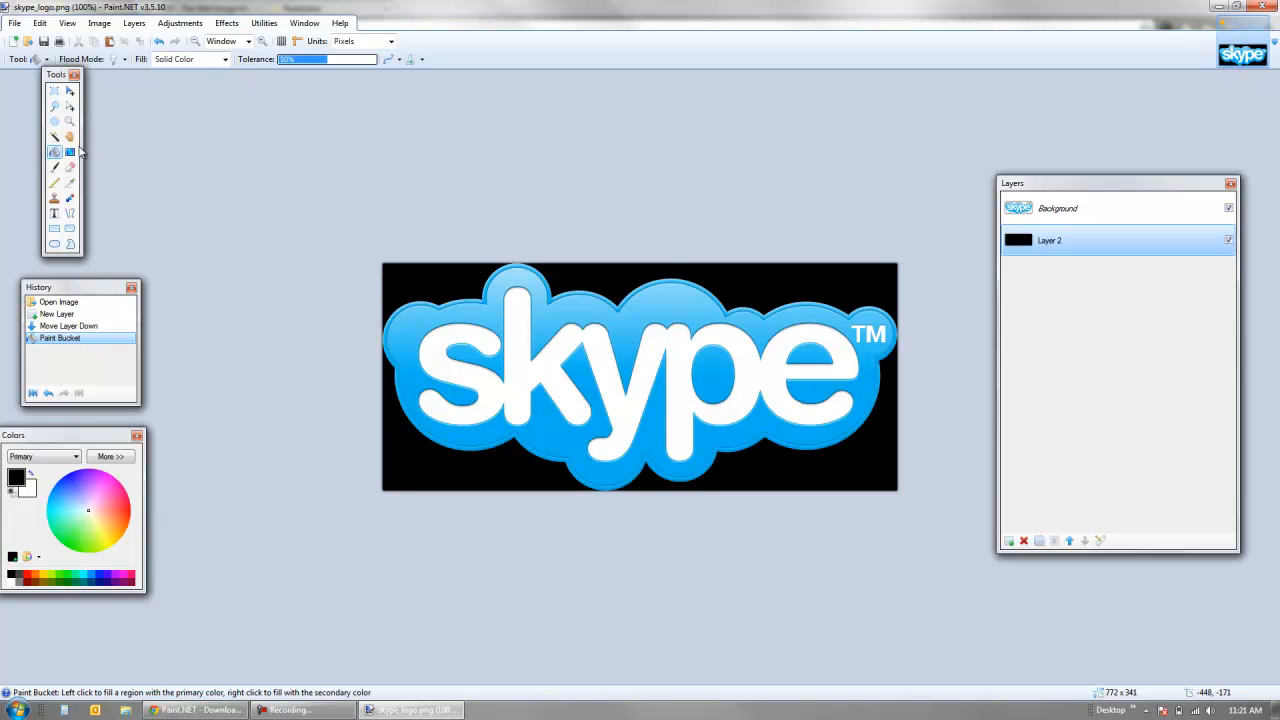
left_click(56, 90)
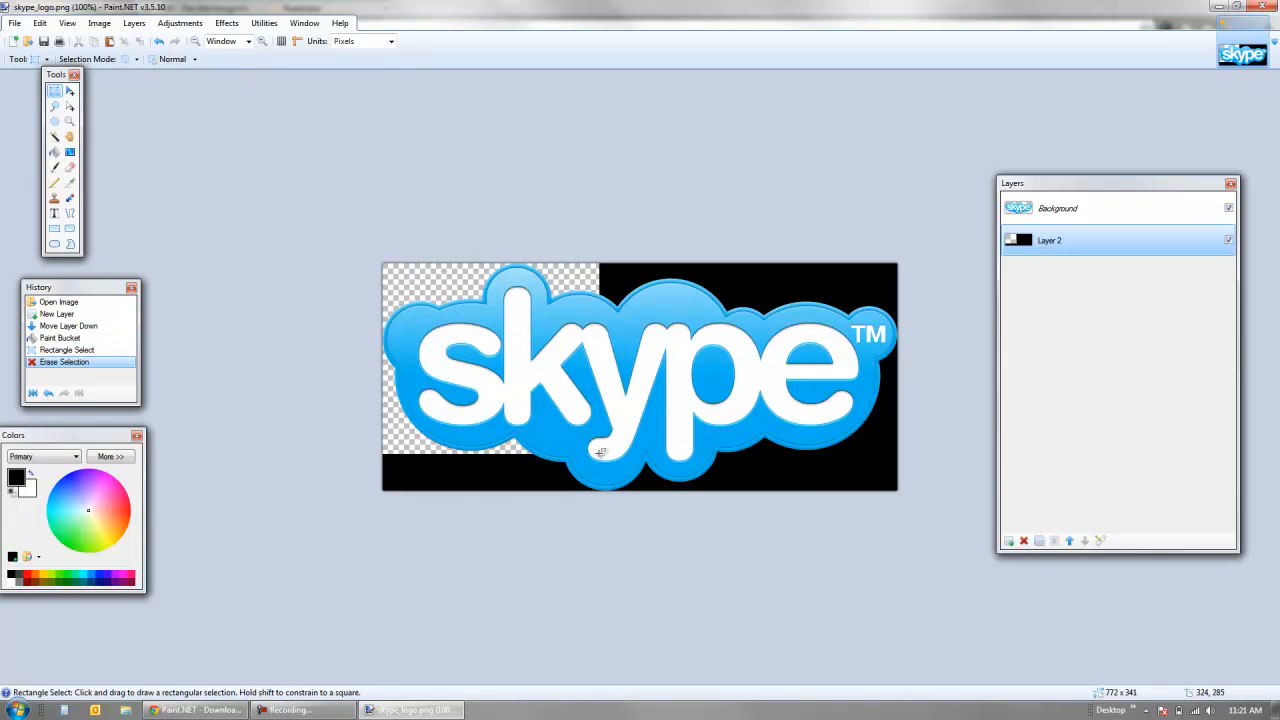
Step: Scale the Skype logo layer to about two-thirds size, shift it slightly down-right, and deselect
left_click(1056, 208)
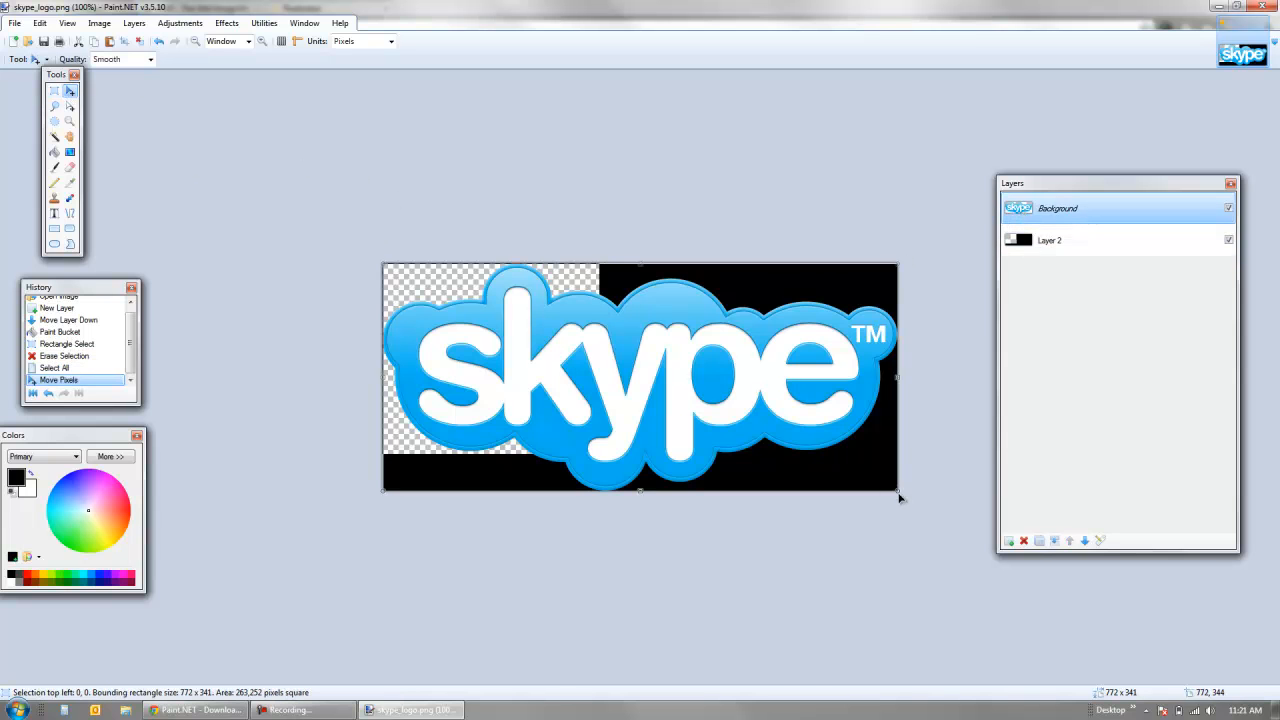
left_click_drag(896, 498, 718, 412)
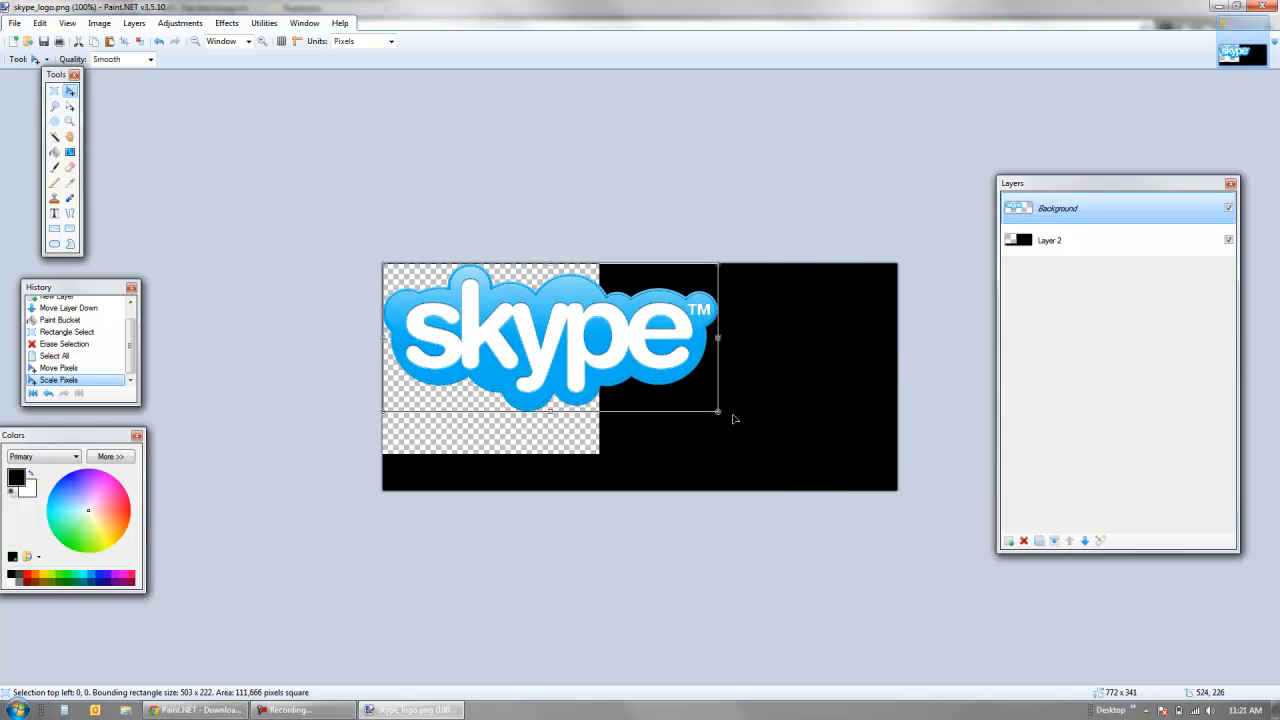
left_click_drag(550, 340, 584, 370)
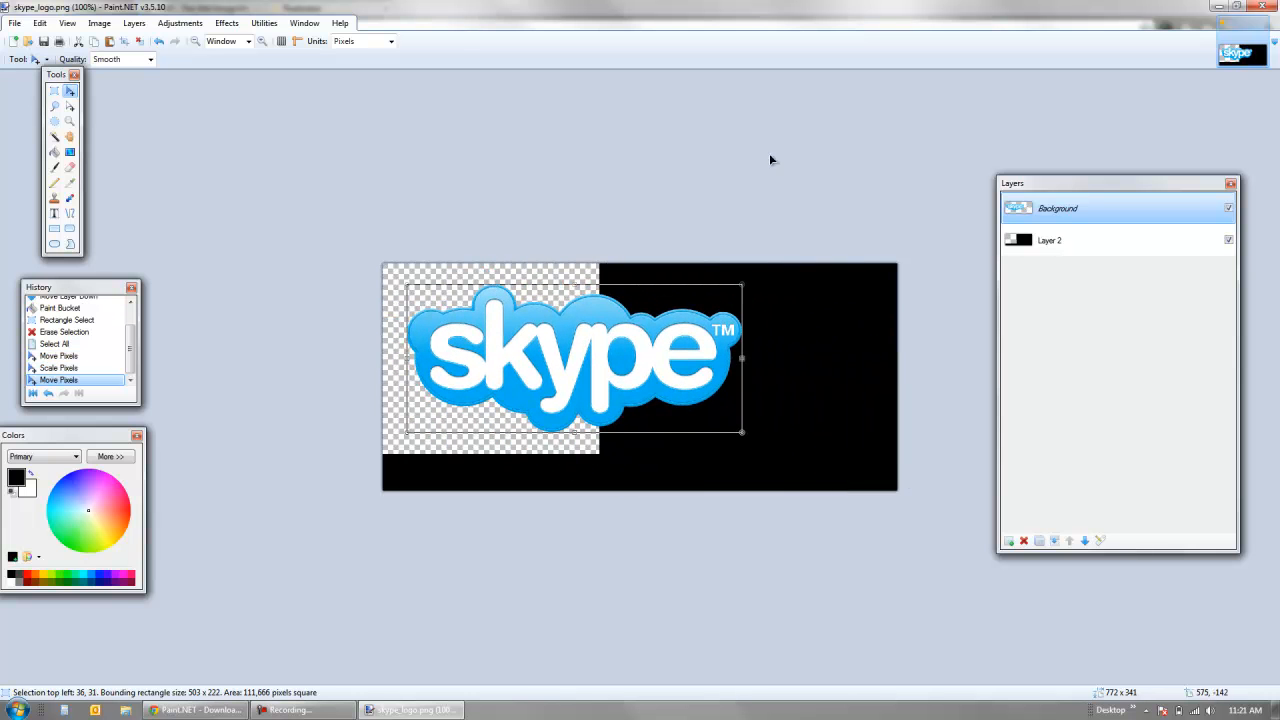
key("ctrl+d")
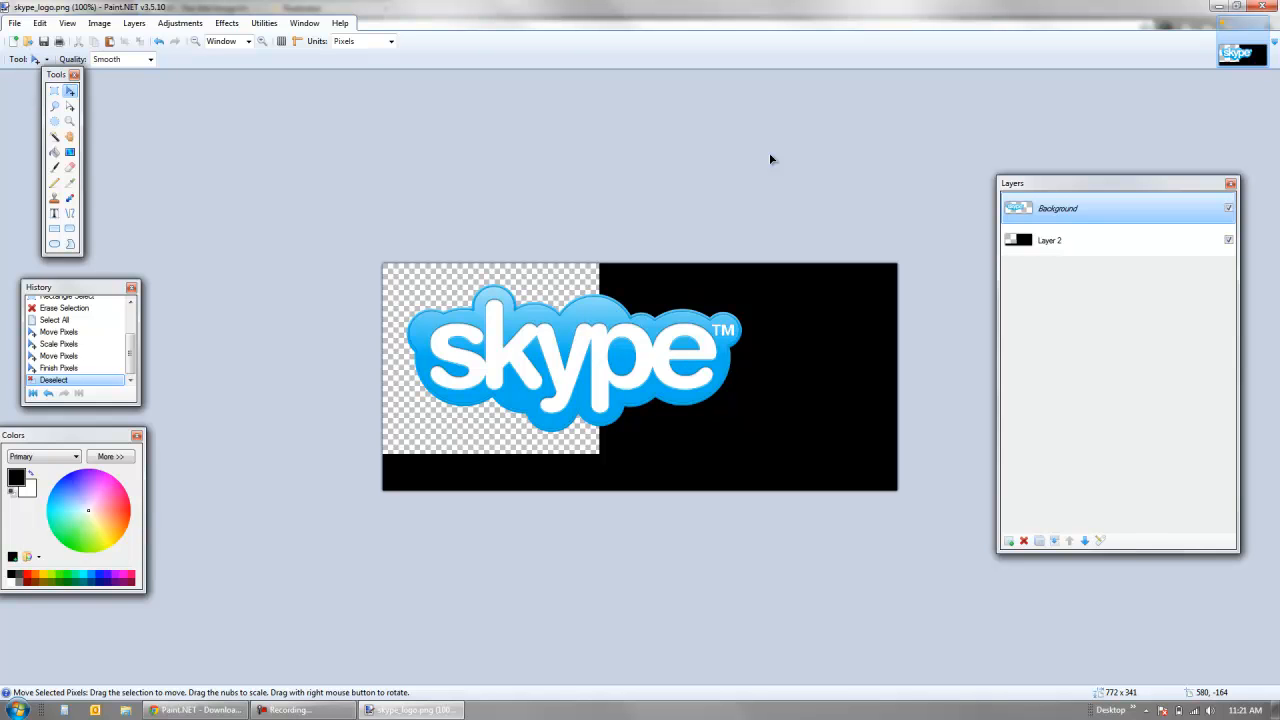
mouse_move(770, 160)
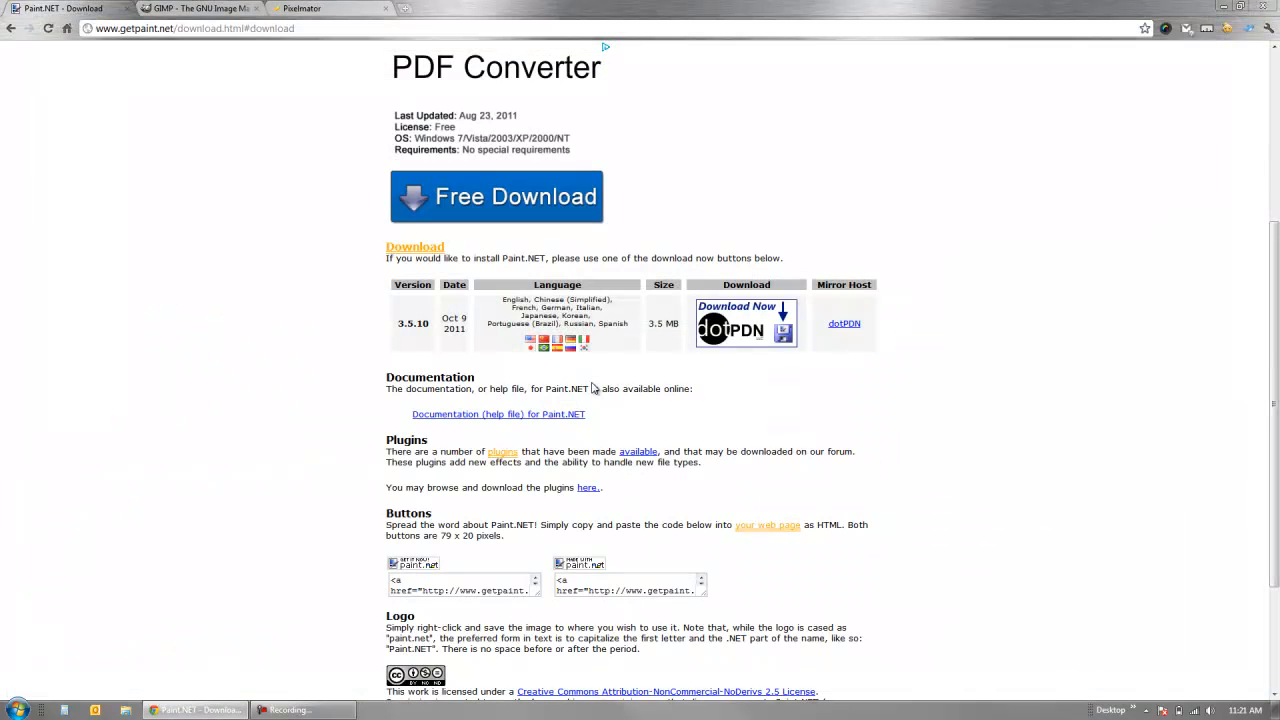
Step: Switch Chrome to the GIMP 2.6 website tab
left_click(196, 8)
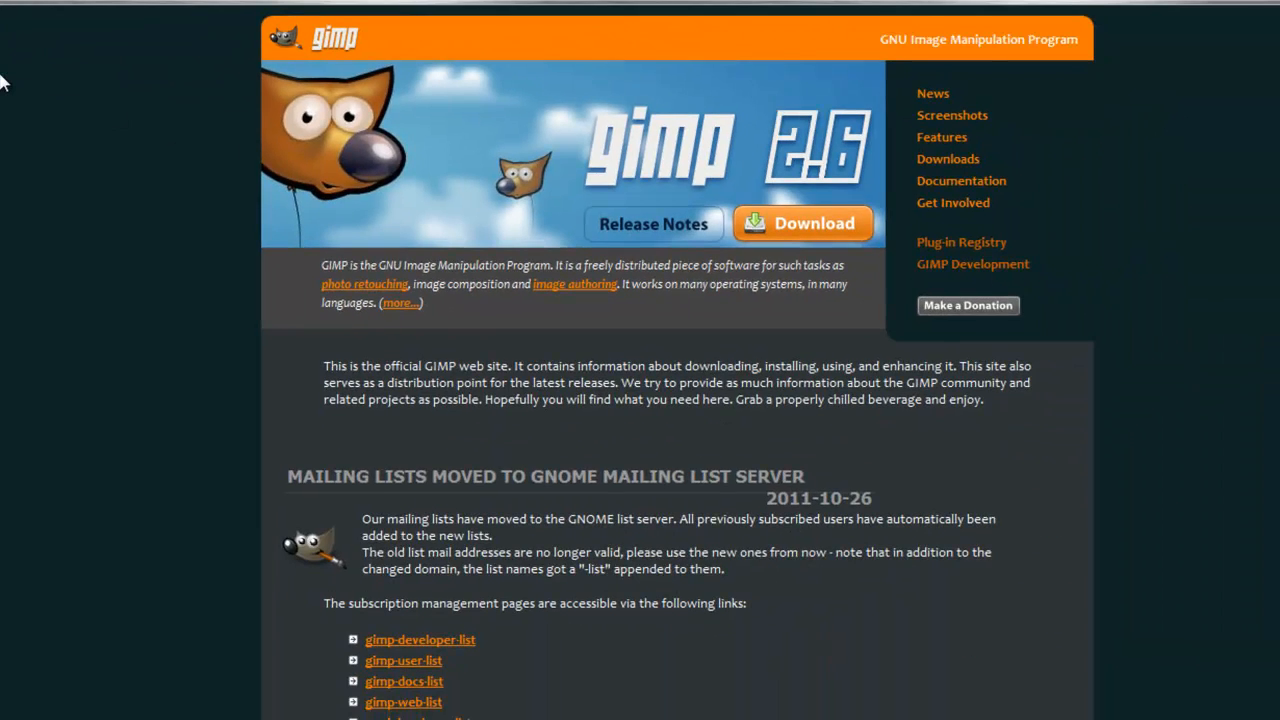
scroll("down", 3)
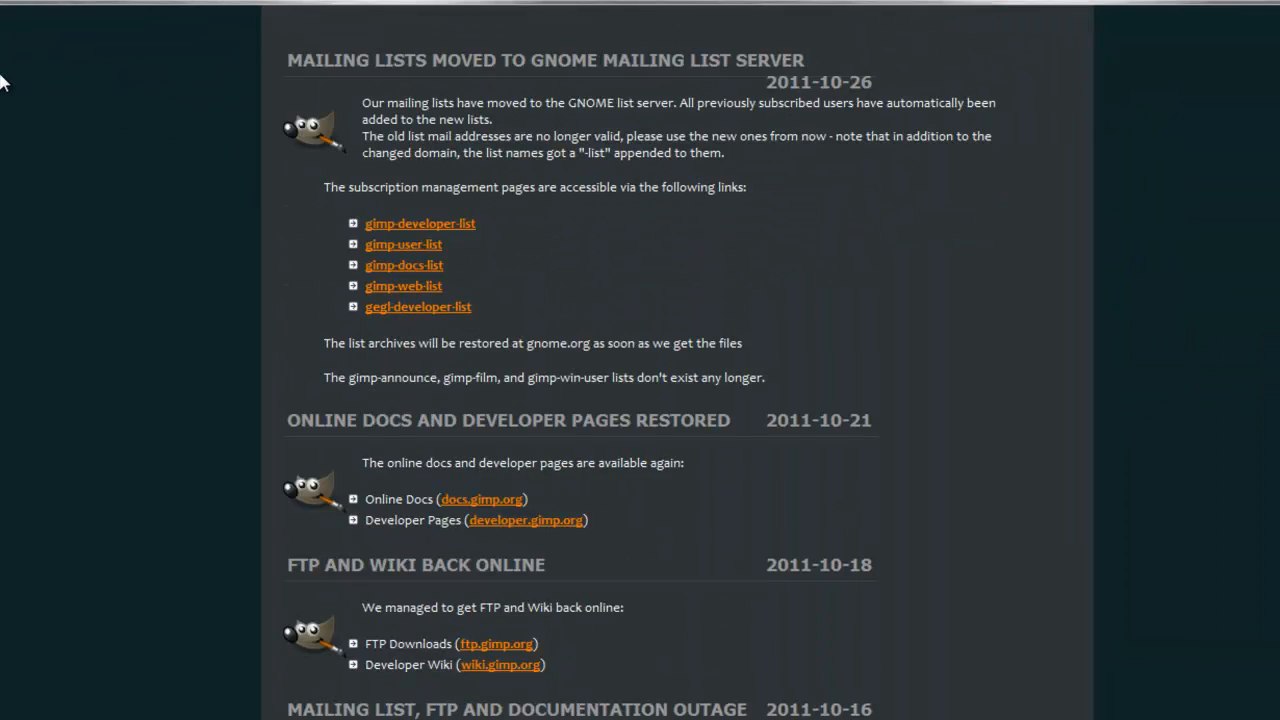
scroll("up", 3)
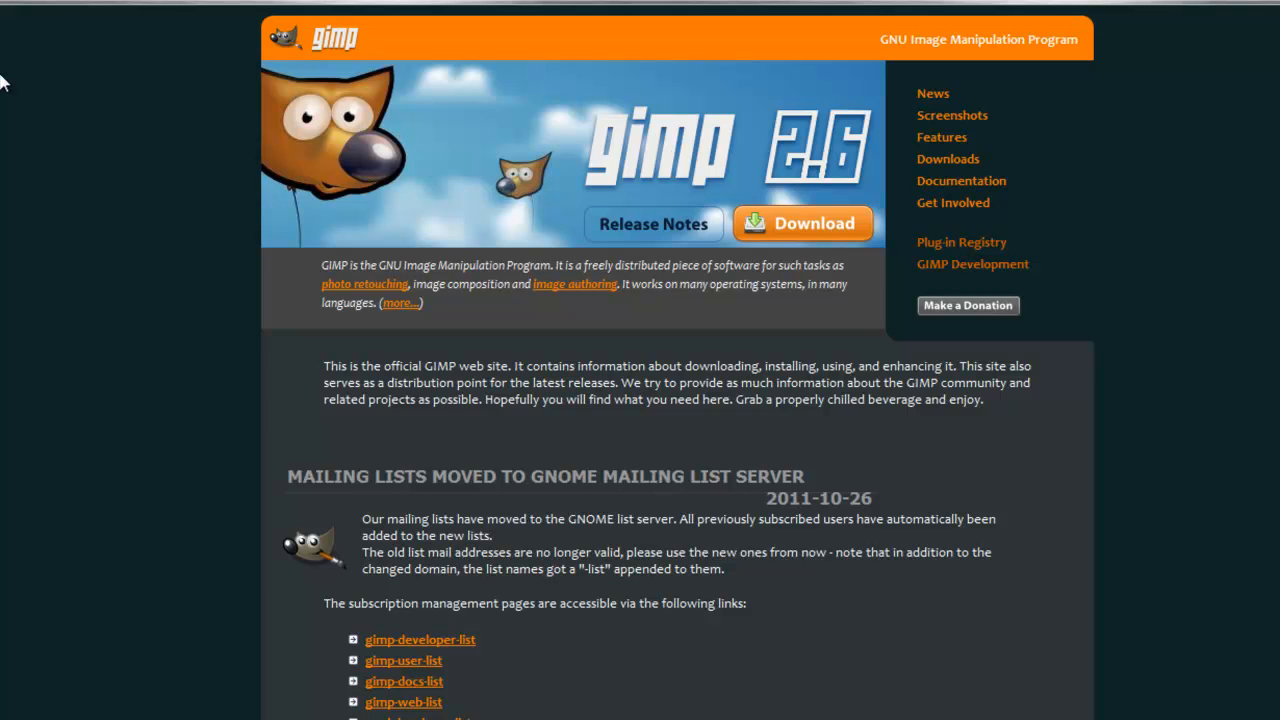
mouse_move(96, 100)
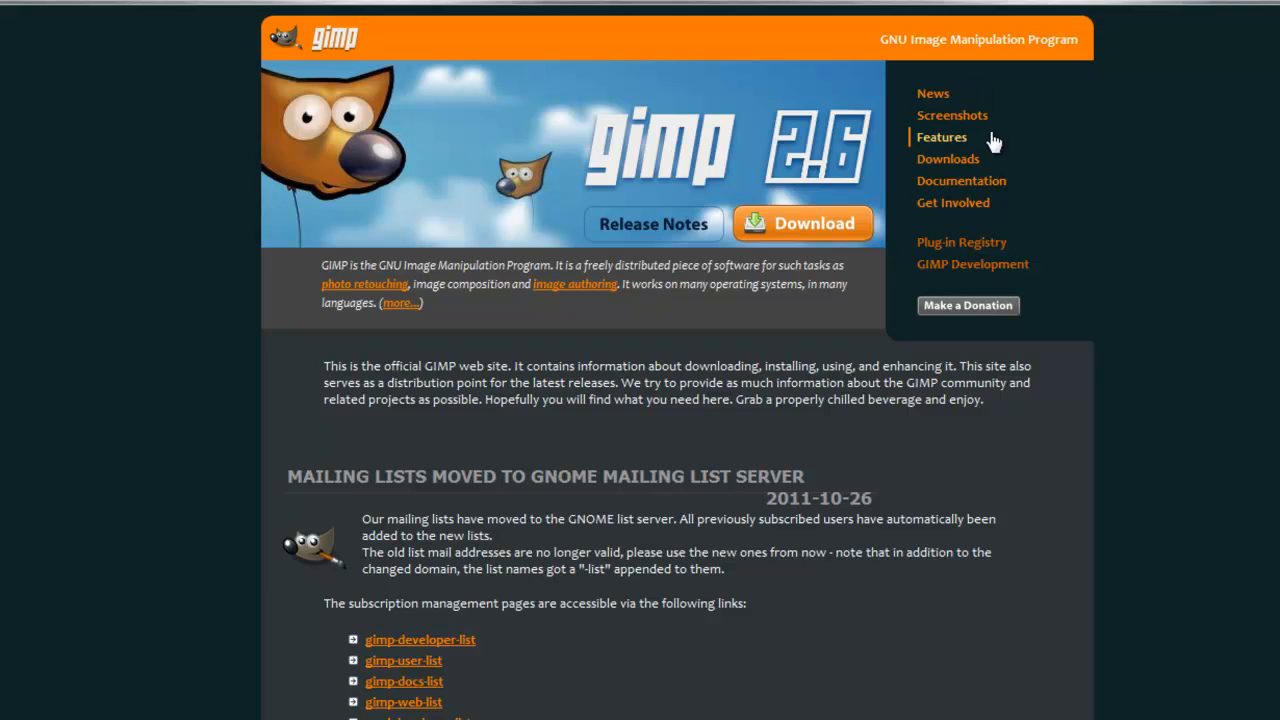
mouse_move(948, 160)
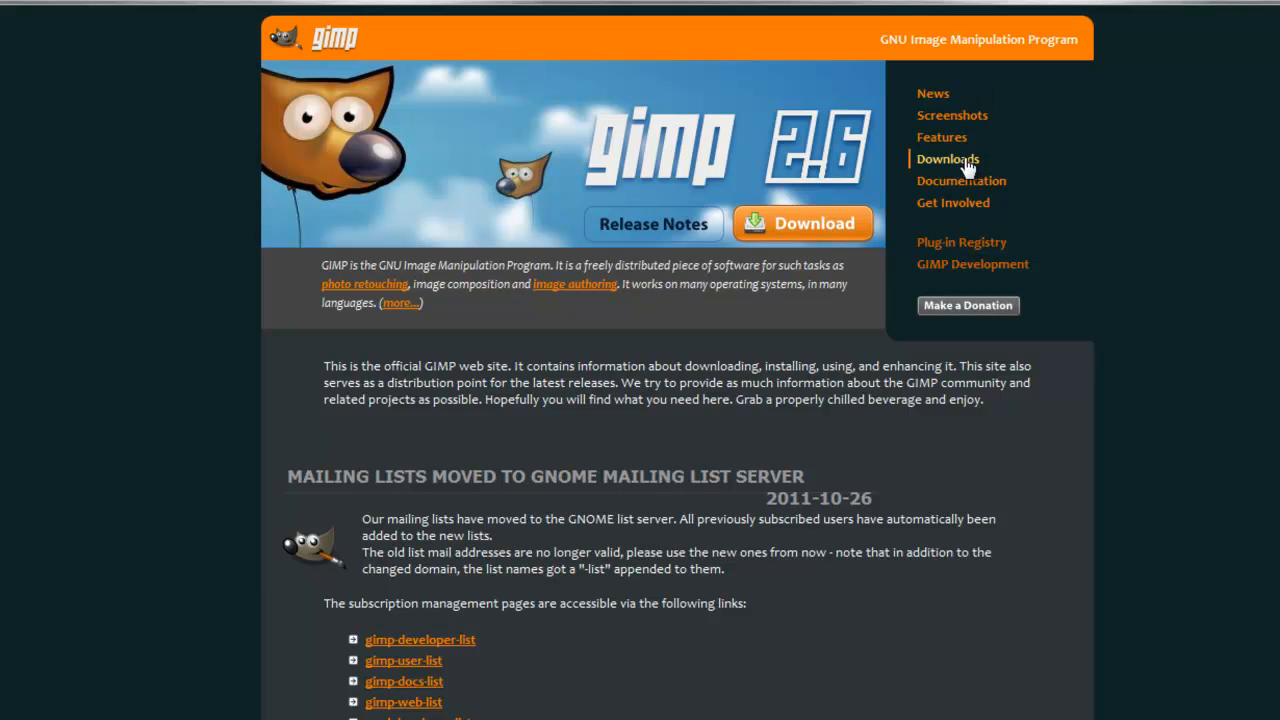
mouse_move(204, 178)
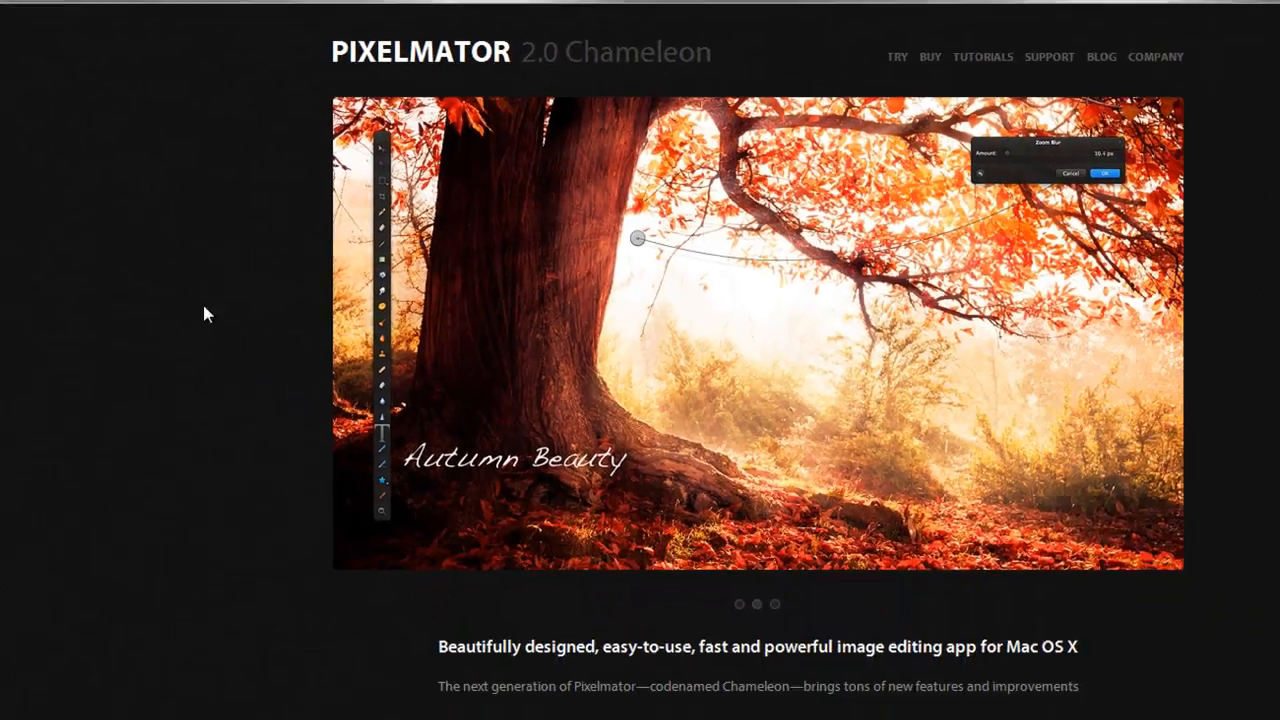
Step: Scroll through the Pixelmator 2.0 Chameleon feature list and back up
scroll("down", 3)
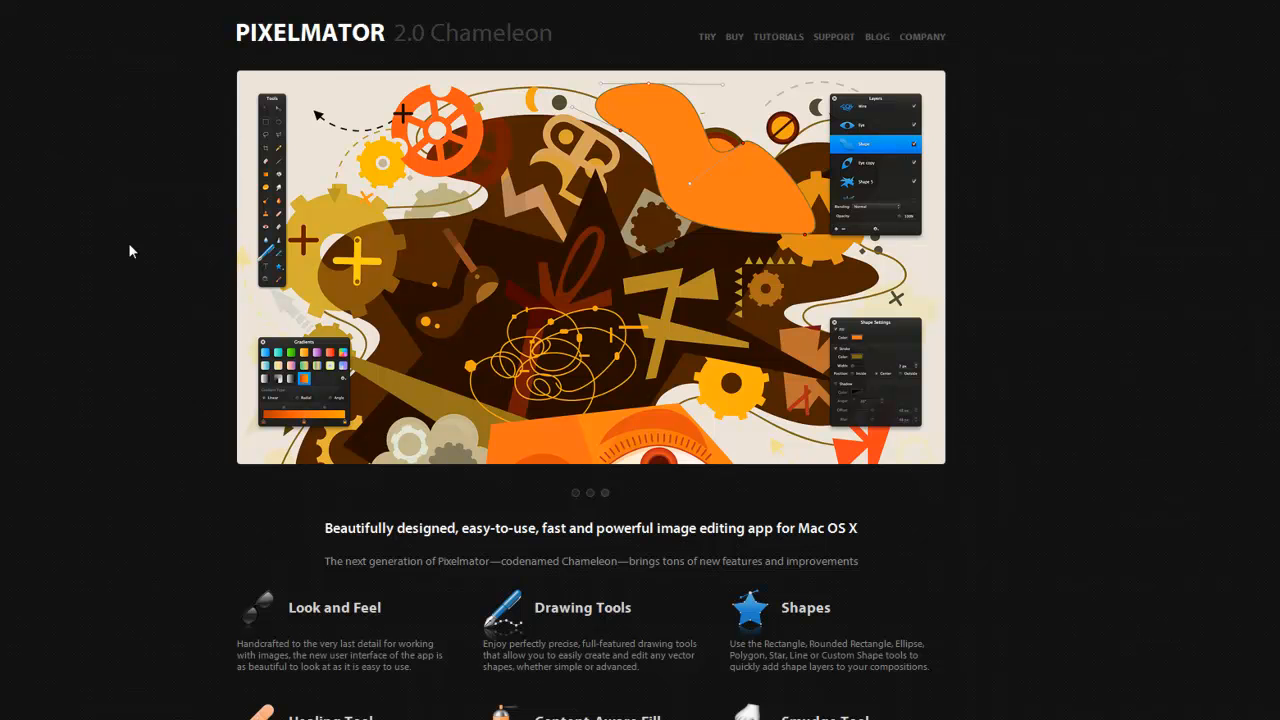
scroll("down", 3)
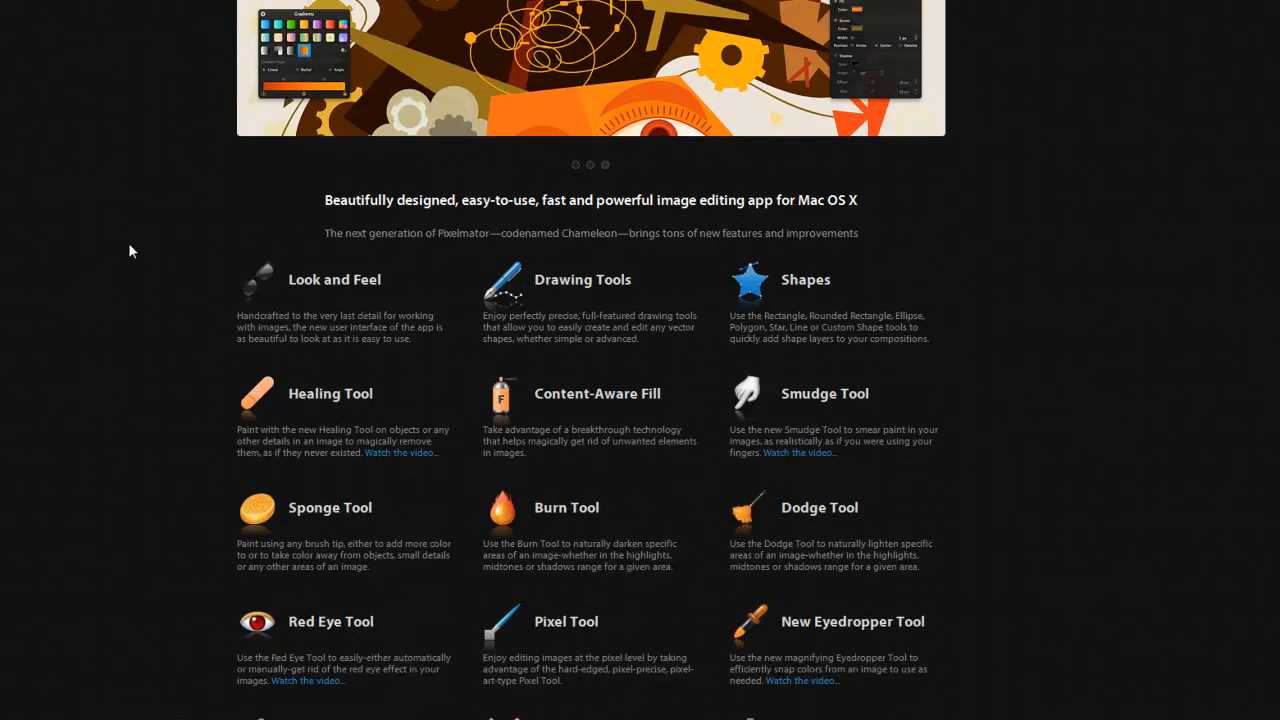
scroll("down", 3)
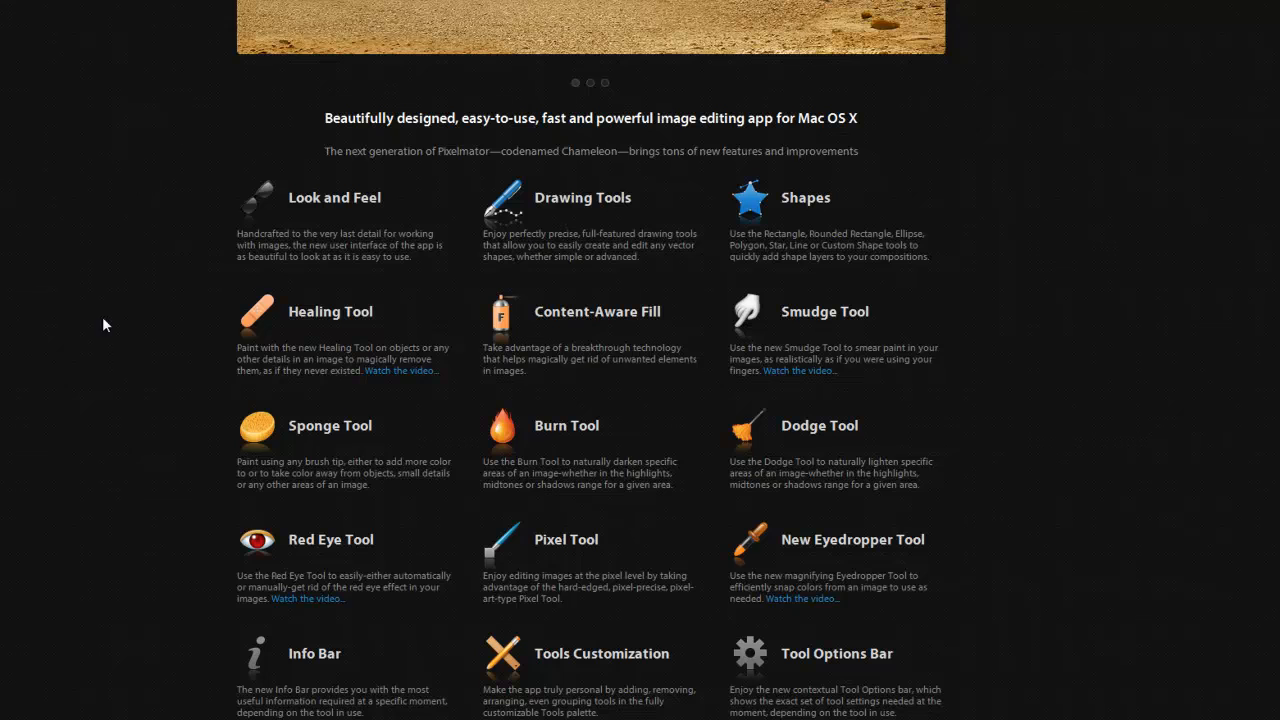
mouse_move(1068, 360)
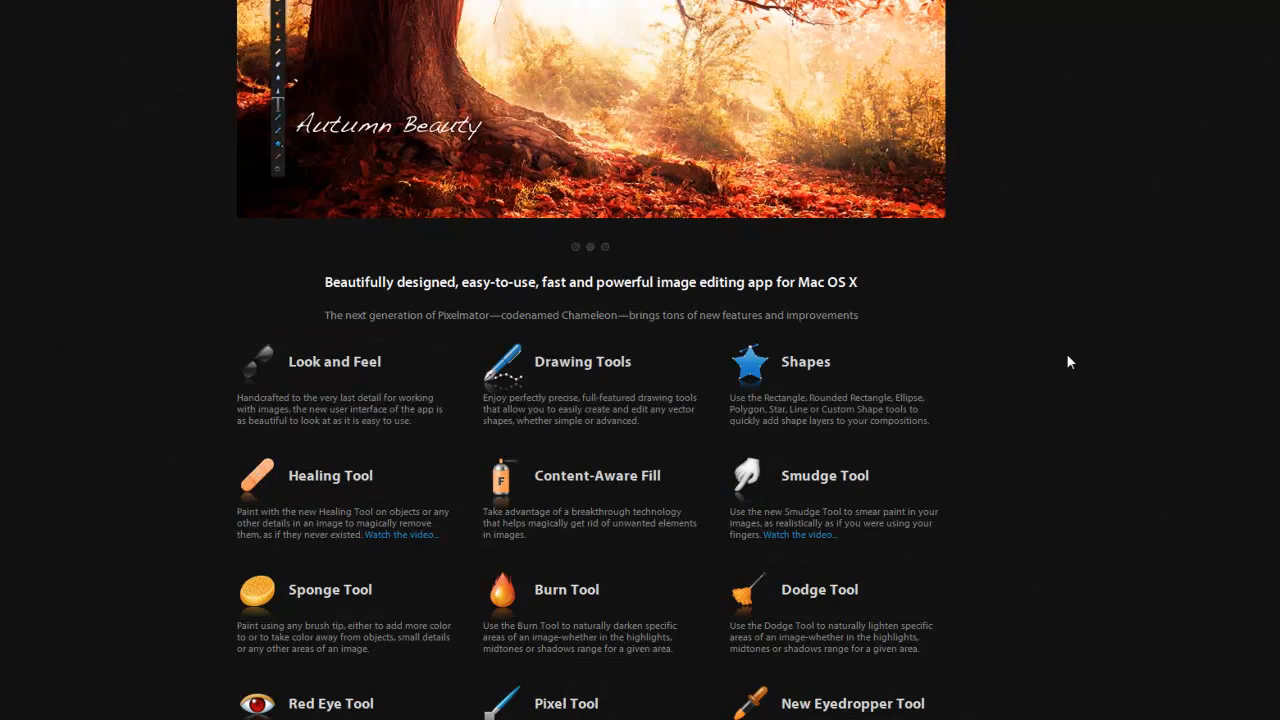
scroll("up", 3)
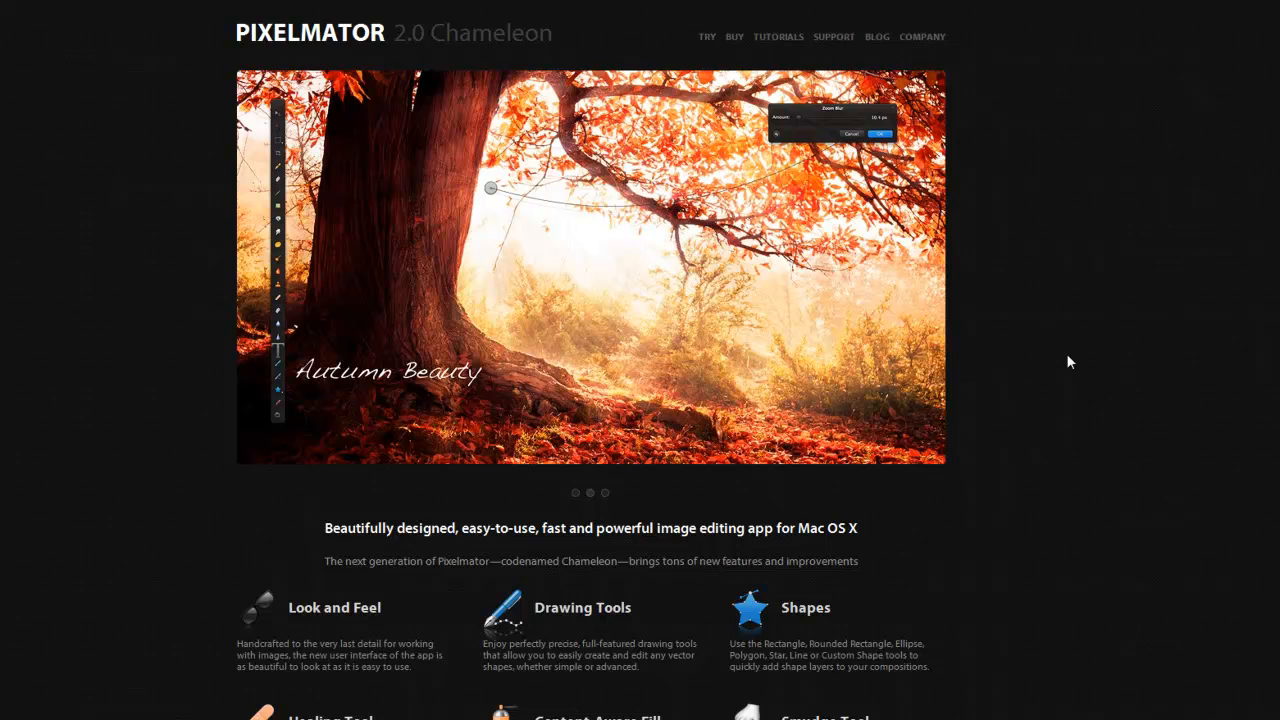